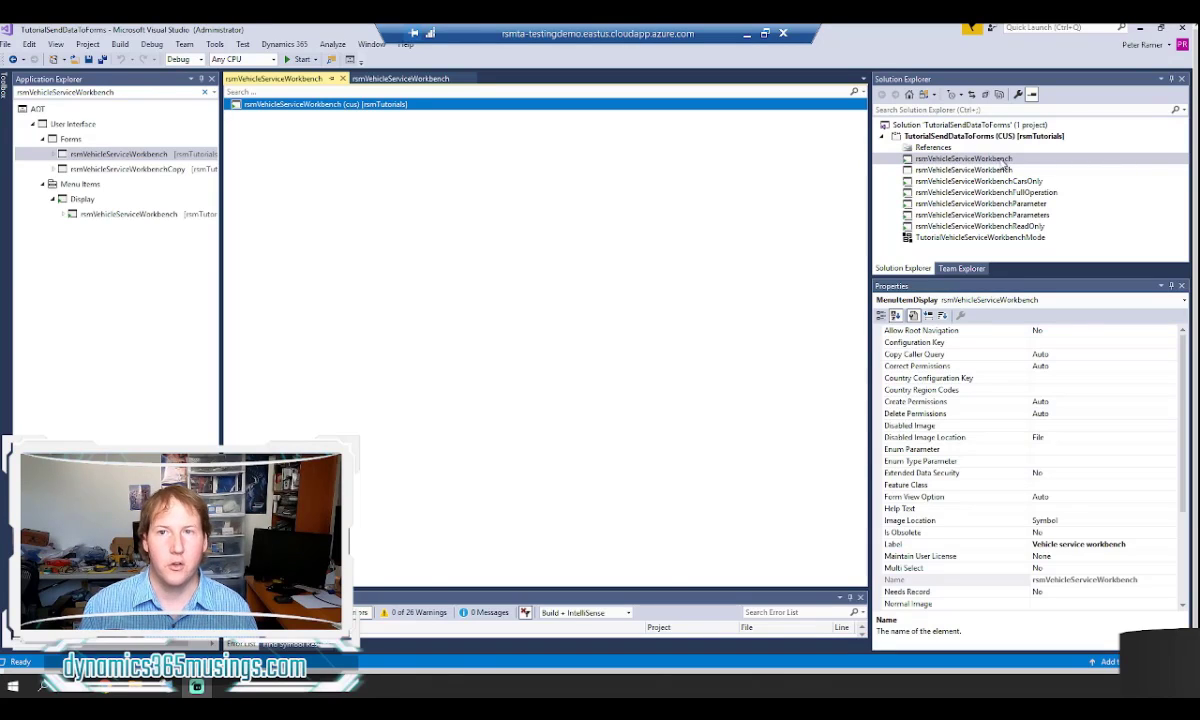
Step: Duplicate the rtmVehicleServiceWorkbench display menu item in the project via its context menu
{"action": "scroll", "scroll_direction": "down", "scroll_amount": 3}
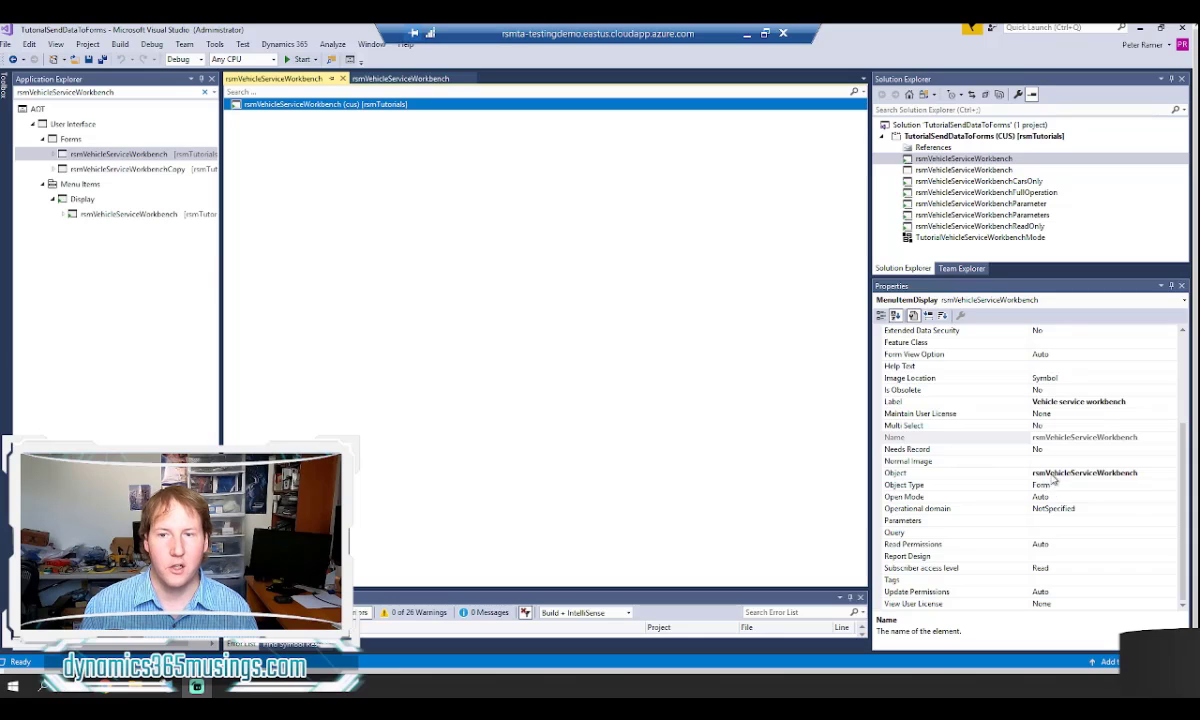
{"action": "mouse_move", "coordinate": [1130, 482]}
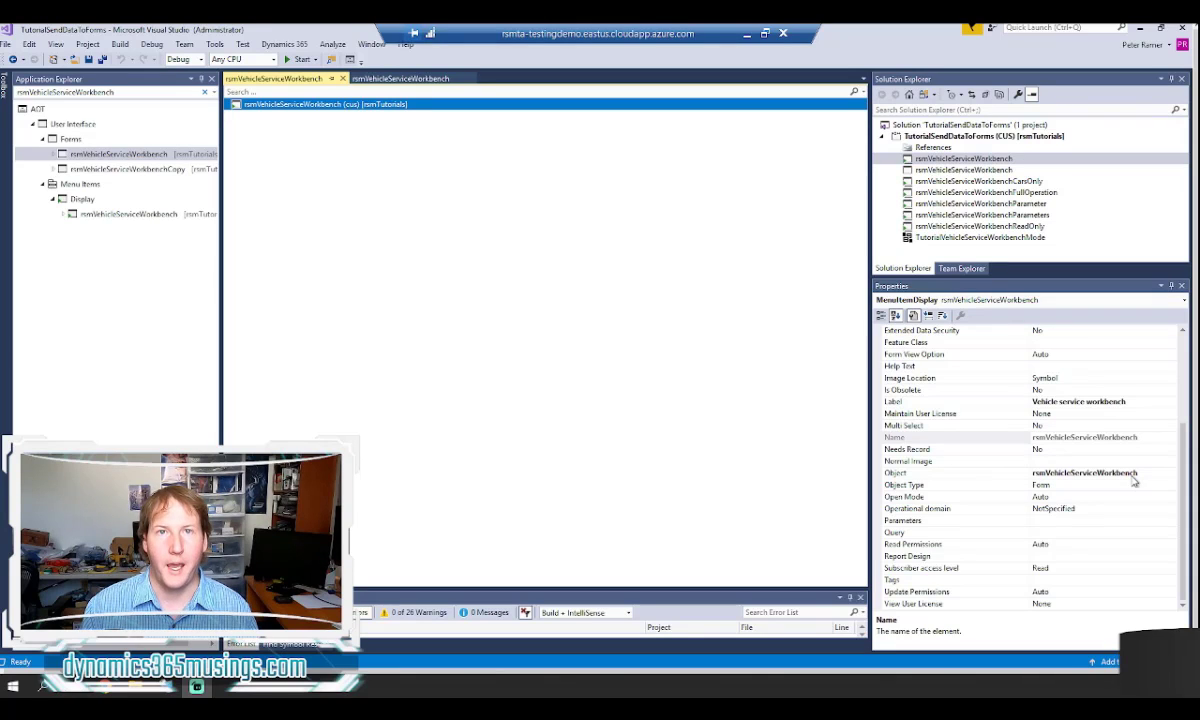
{"action": "left_click", "coordinate": [964, 168]}
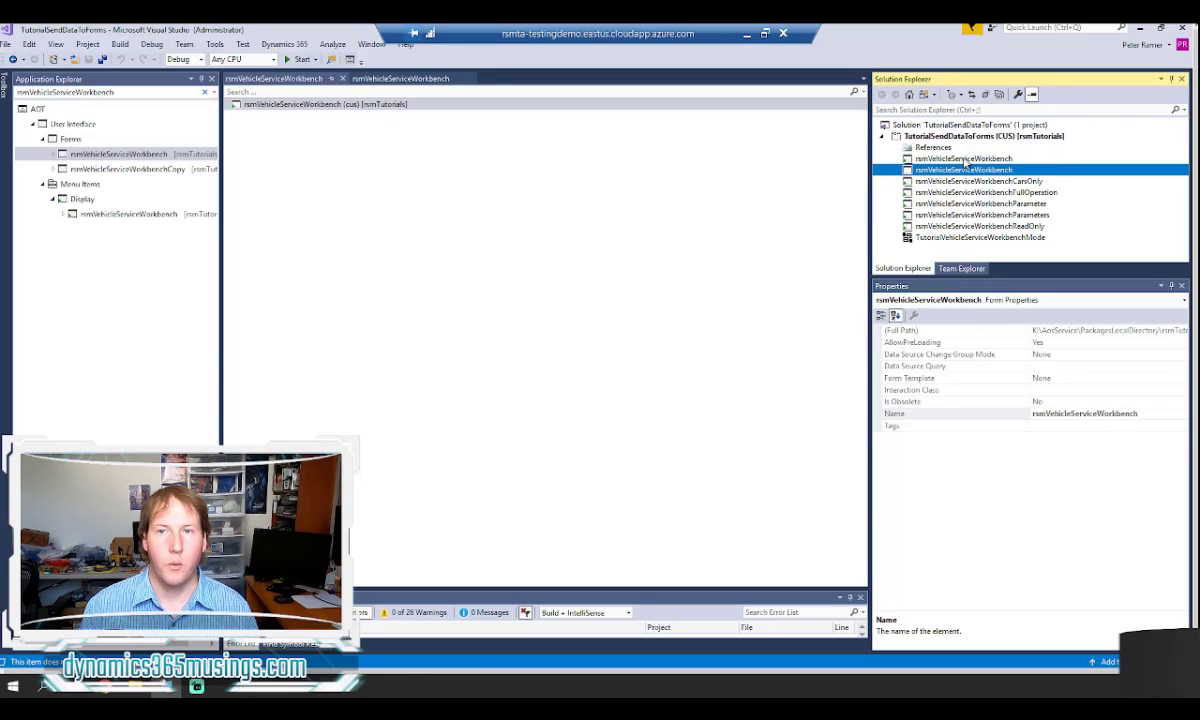
{"action": "left_click", "coordinate": [964, 158]}
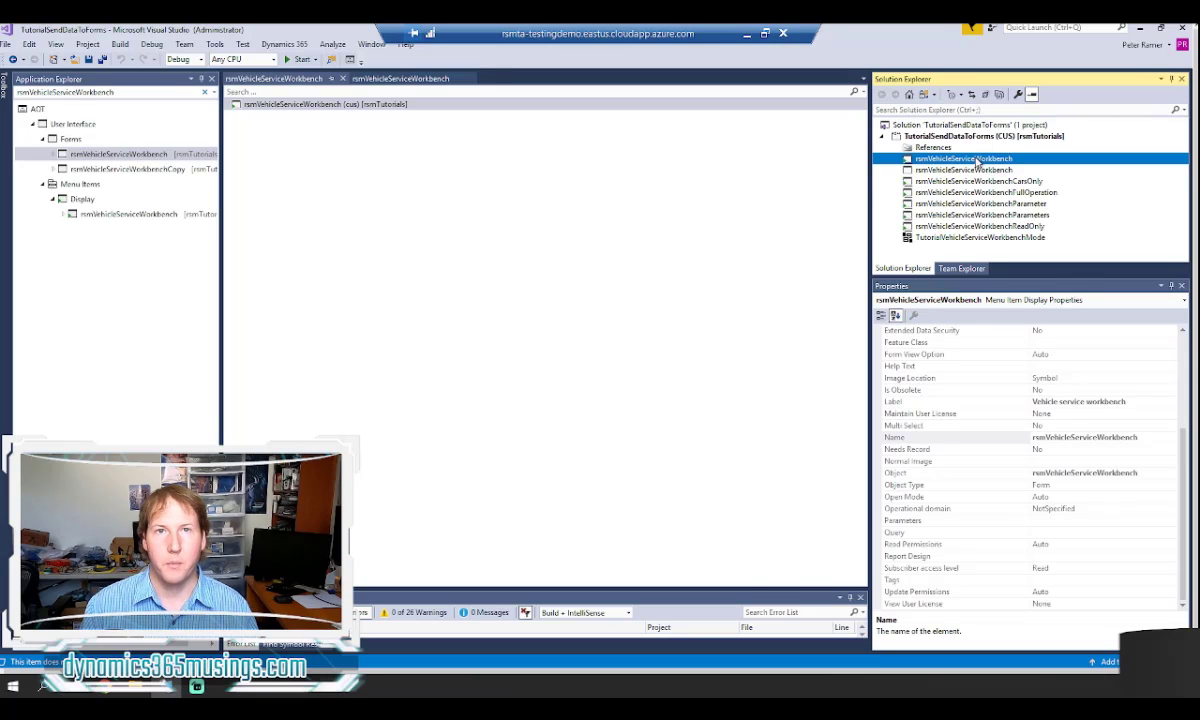
{"action": "right_click", "coordinate": [964, 158]}
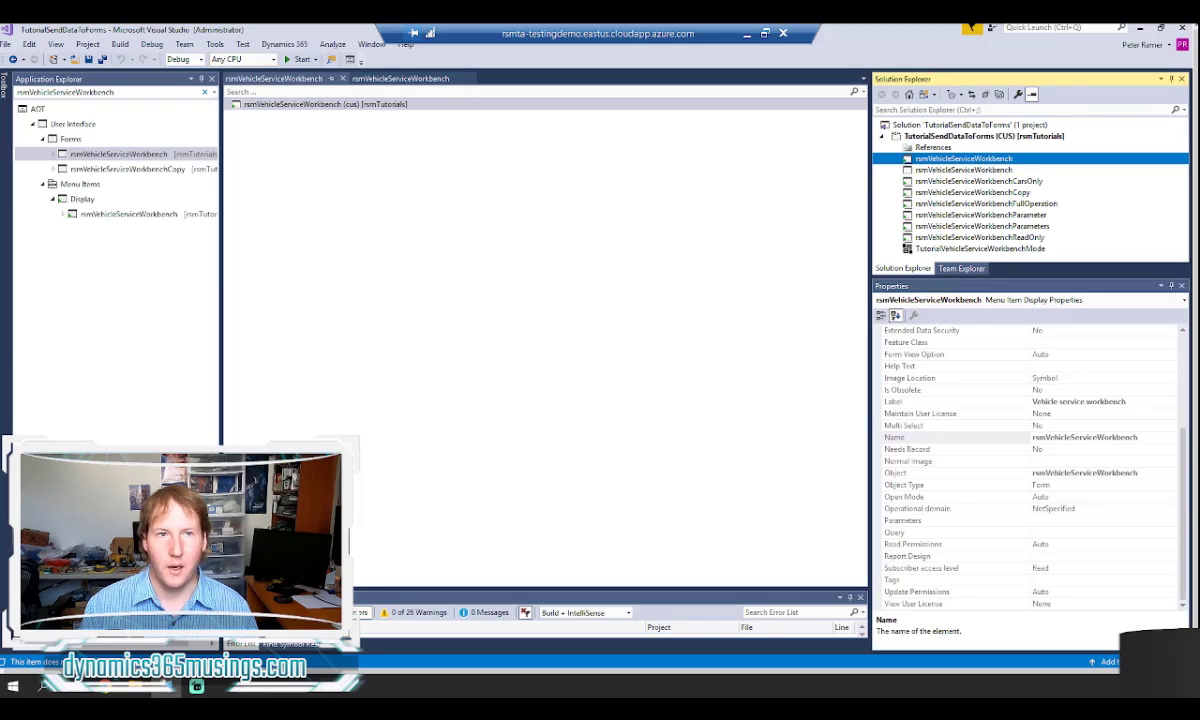
Step: Rename the copy to rtmVehicleServiceWorkbenchEnum and bring it up in the designer
{"action": "left_click", "coordinate": [28, 44]}
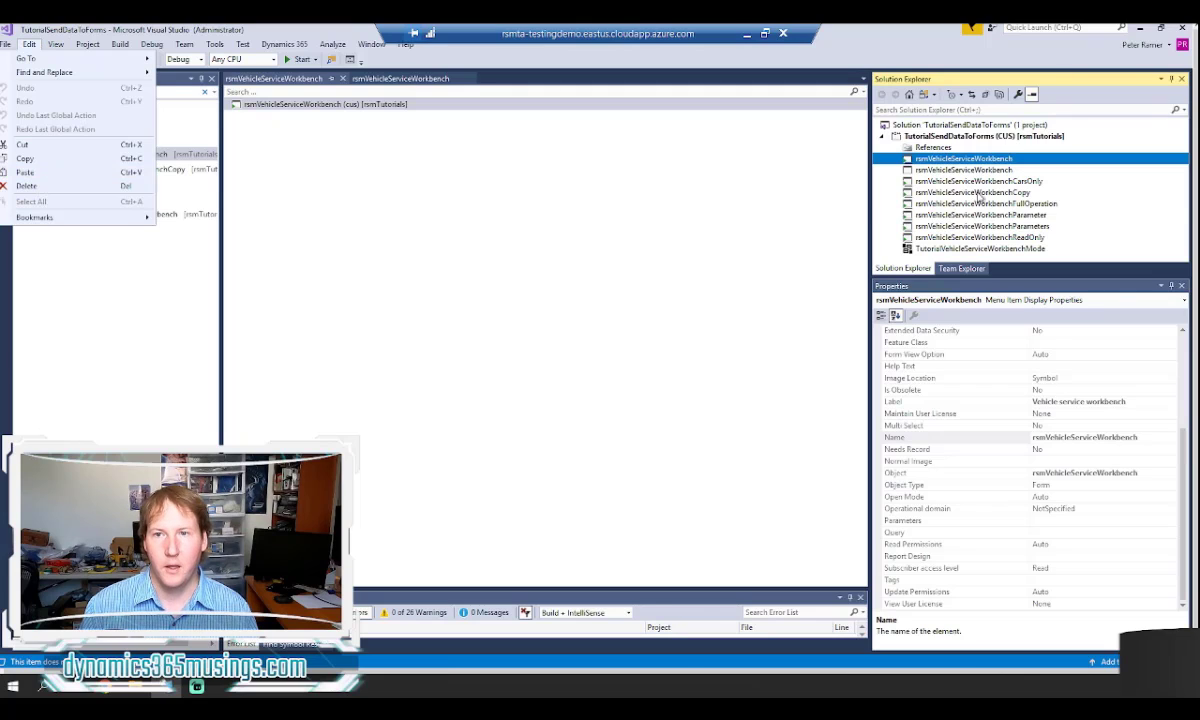
{"action": "left_click", "coordinate": [970, 192]}
{"action": "type", "text": "Enum"}
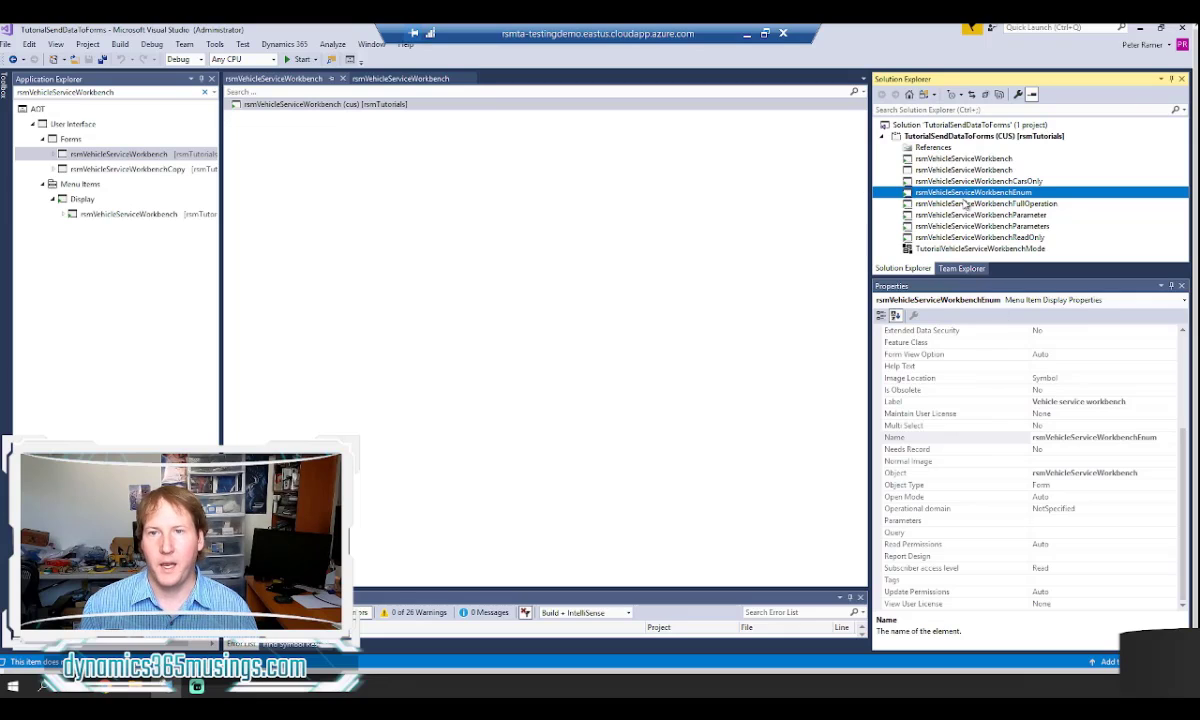
{"action": "double_click", "coordinate": [972, 192]}
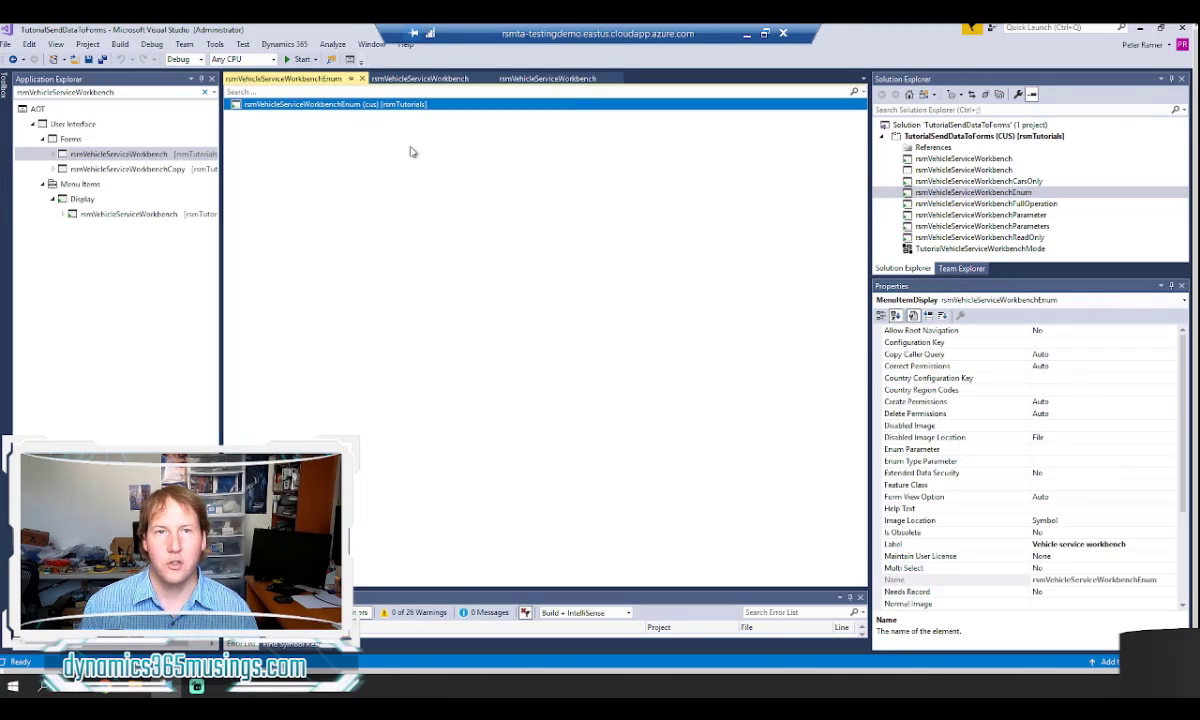
{"action": "mouse_move", "coordinate": [1060, 442]}
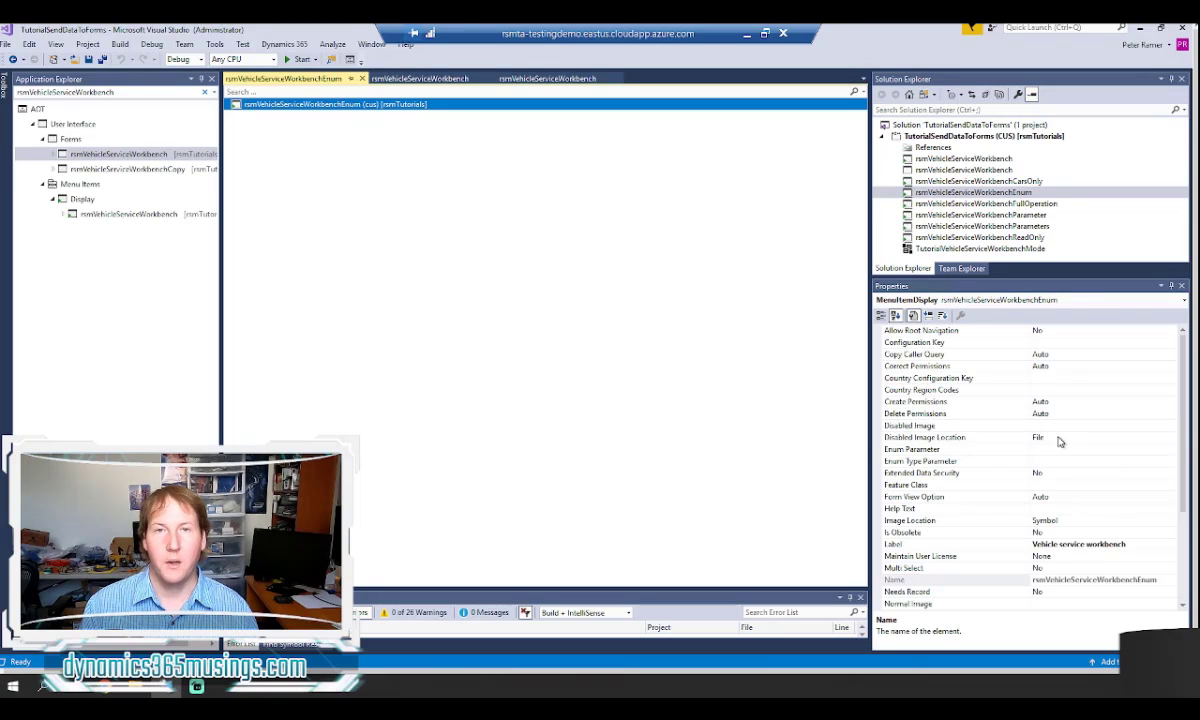
{"action": "mouse_move", "coordinate": [1062, 482]}
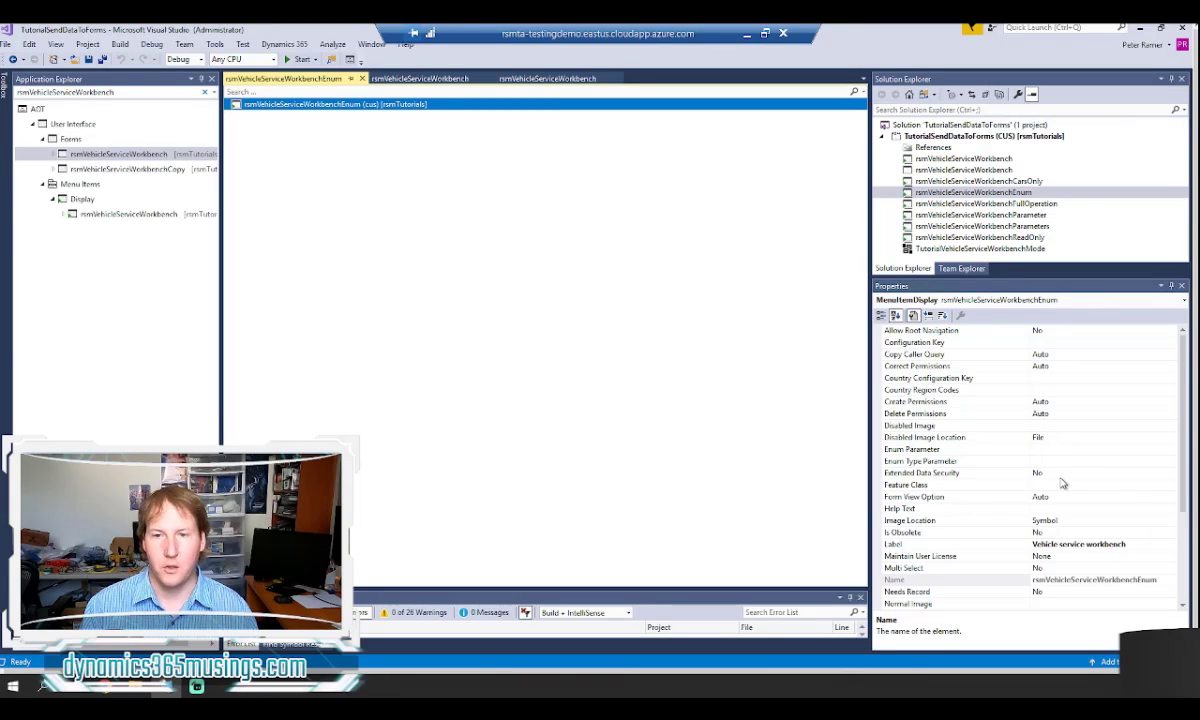
Step: Review the menu item's Enum Parameter and Enum Type Parameter properties
{"action": "left_click", "coordinate": [920, 460]}
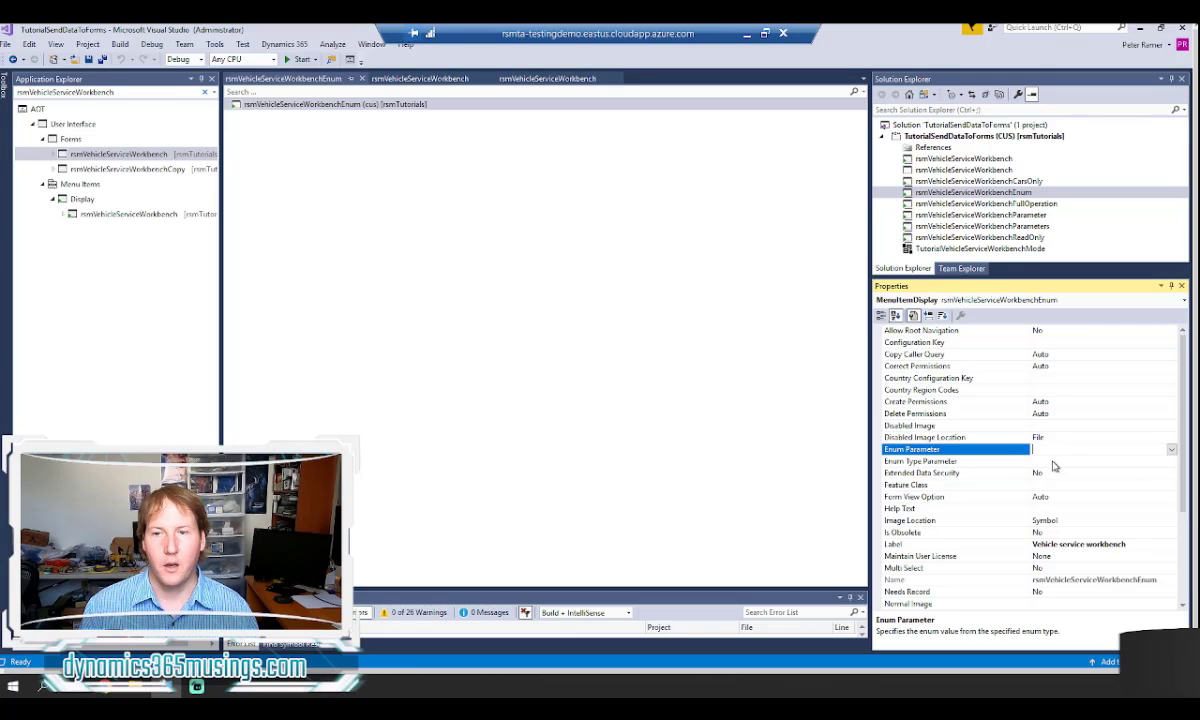
{"action": "left_click", "coordinate": [920, 460]}
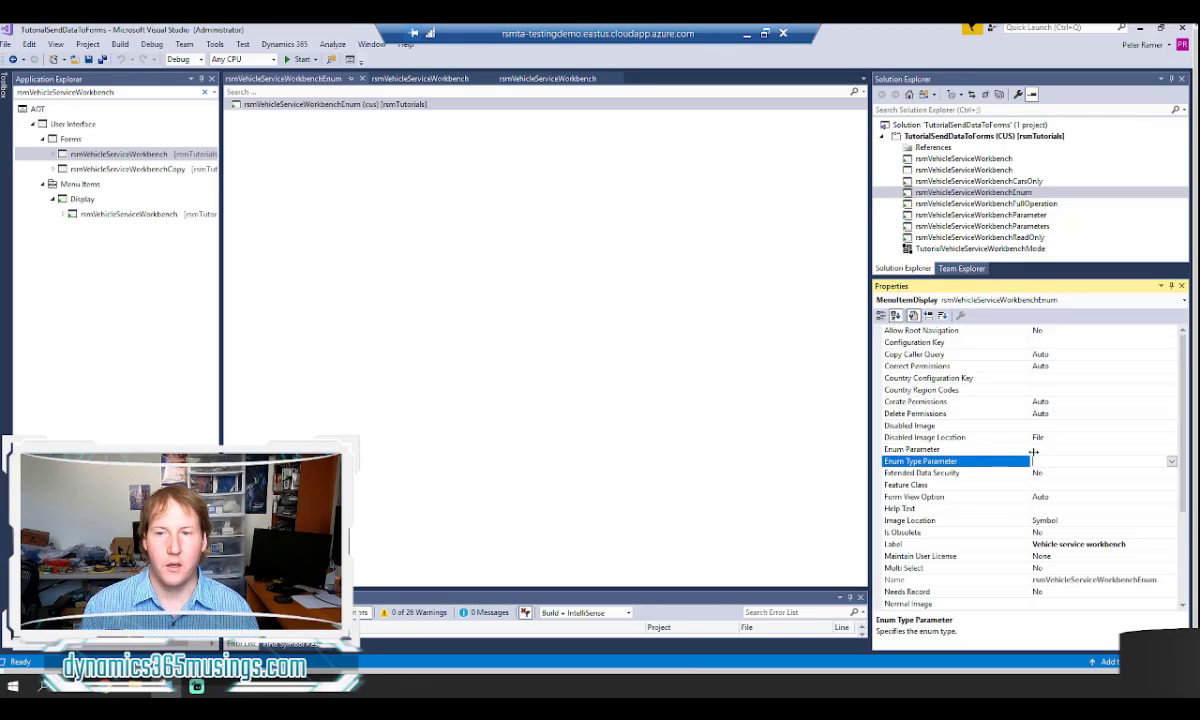
{"action": "left_click", "coordinate": [910, 448]}
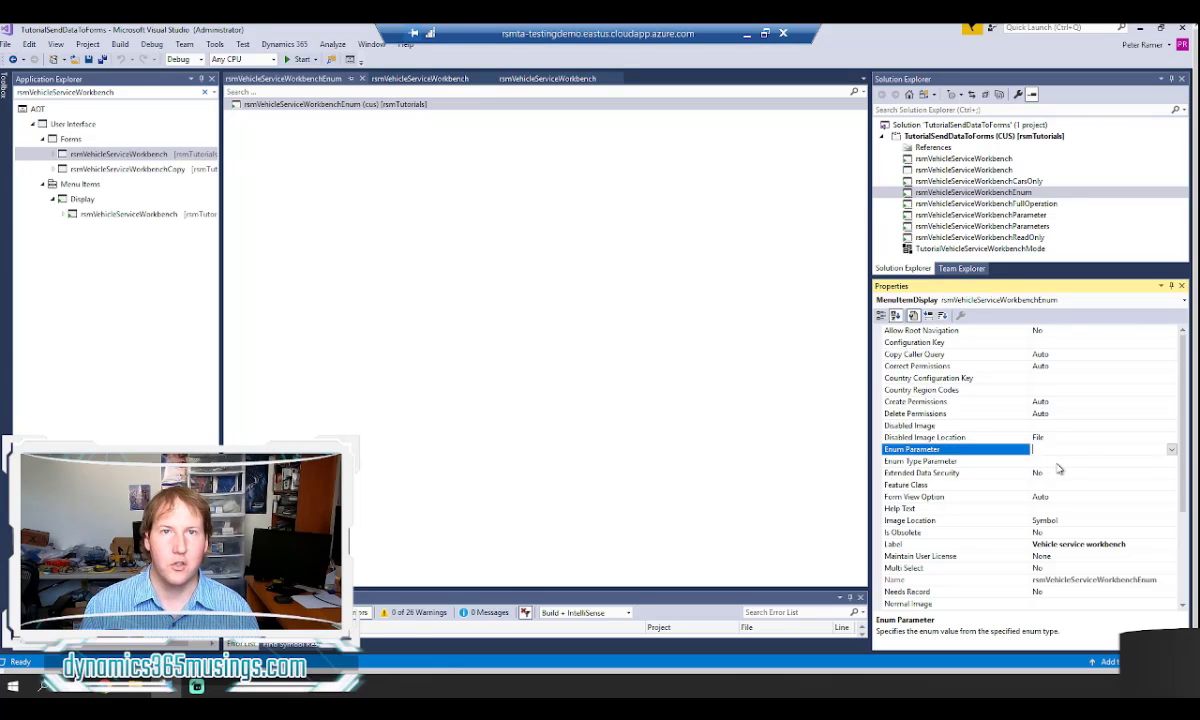
{"action": "mouse_move", "coordinate": [1052, 468]}
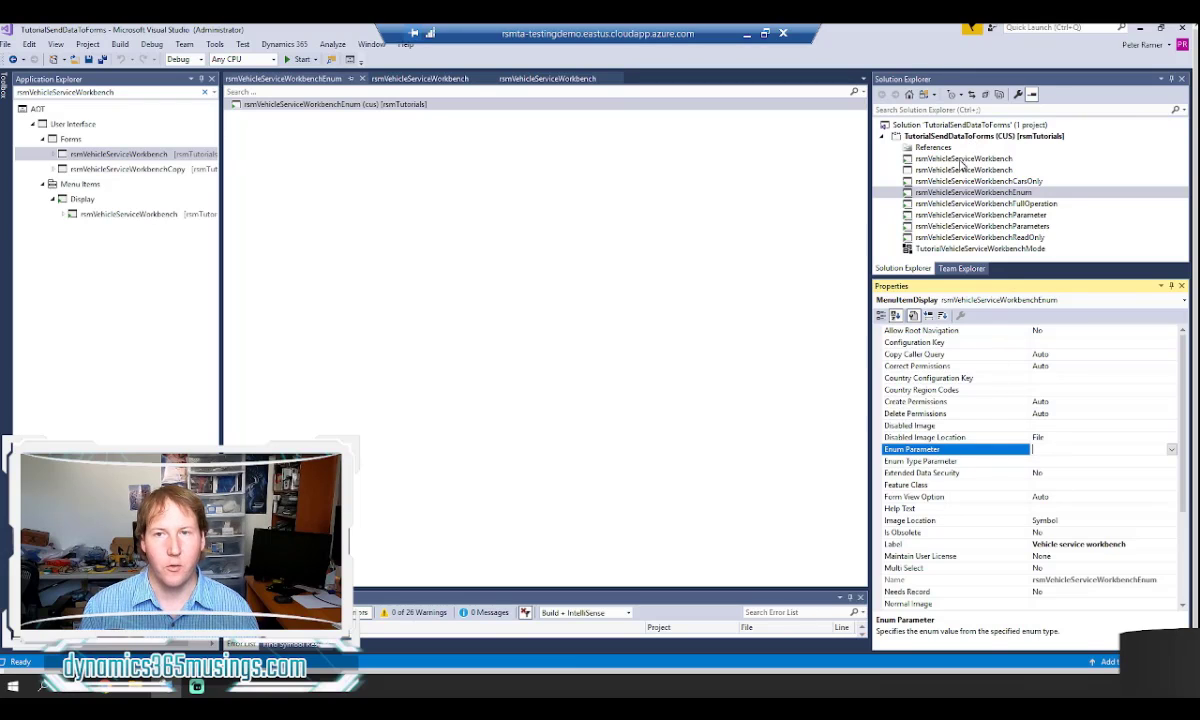
{"action": "mouse_move", "coordinate": [658, 272]}
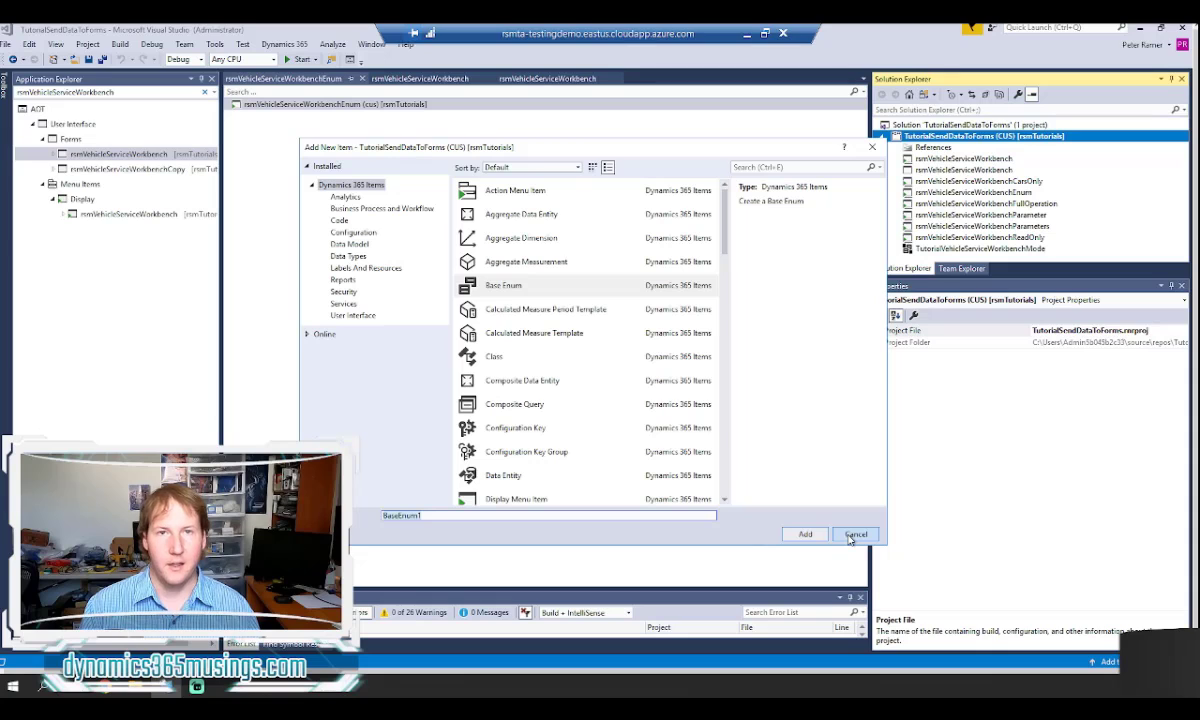
{"action": "left_click", "coordinate": [856, 532]}
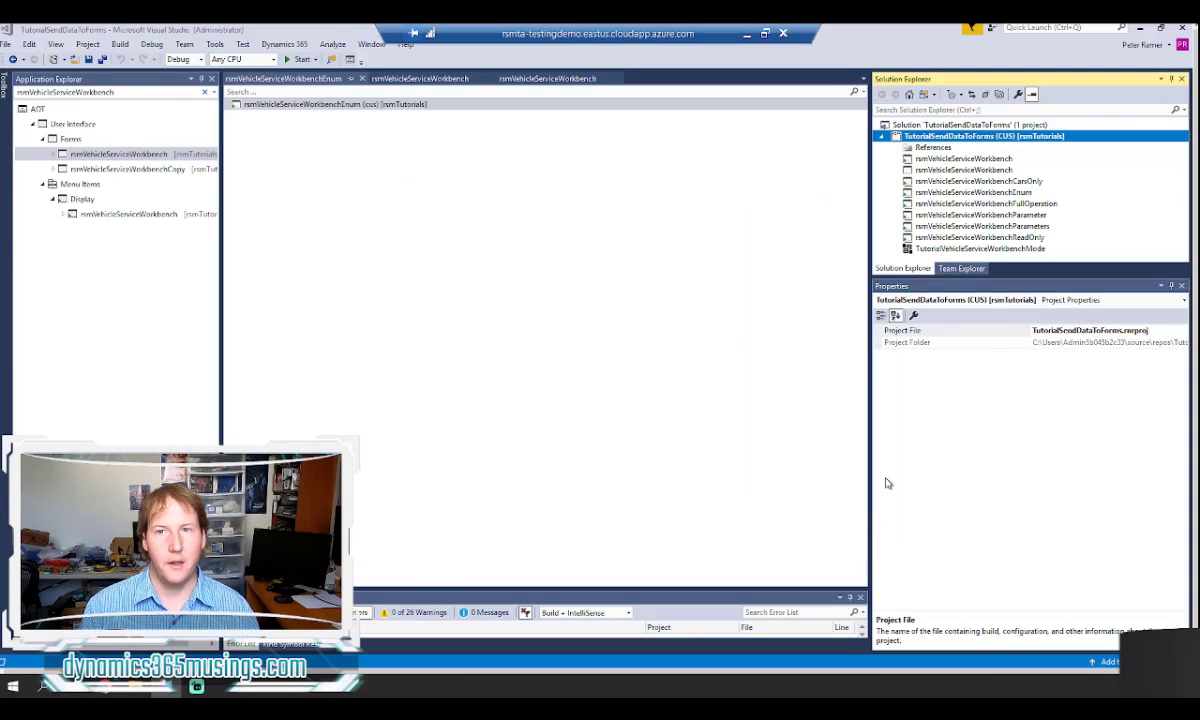
{"action": "left_click", "coordinate": [980, 248]}
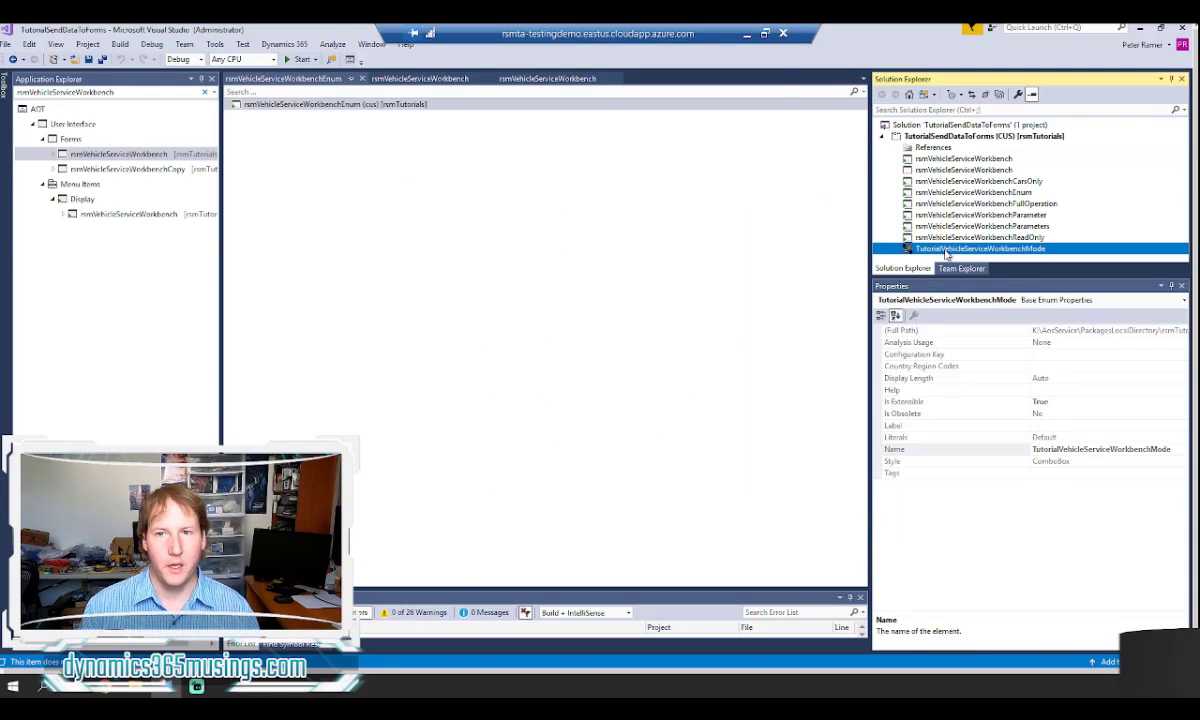
Step: Review the TutorialVehicleServiceWorkbenchMode enum's FullOperation and ReadOnly values, ReadOnly labelled Read only
{"action": "double_click", "coordinate": [980, 248]}
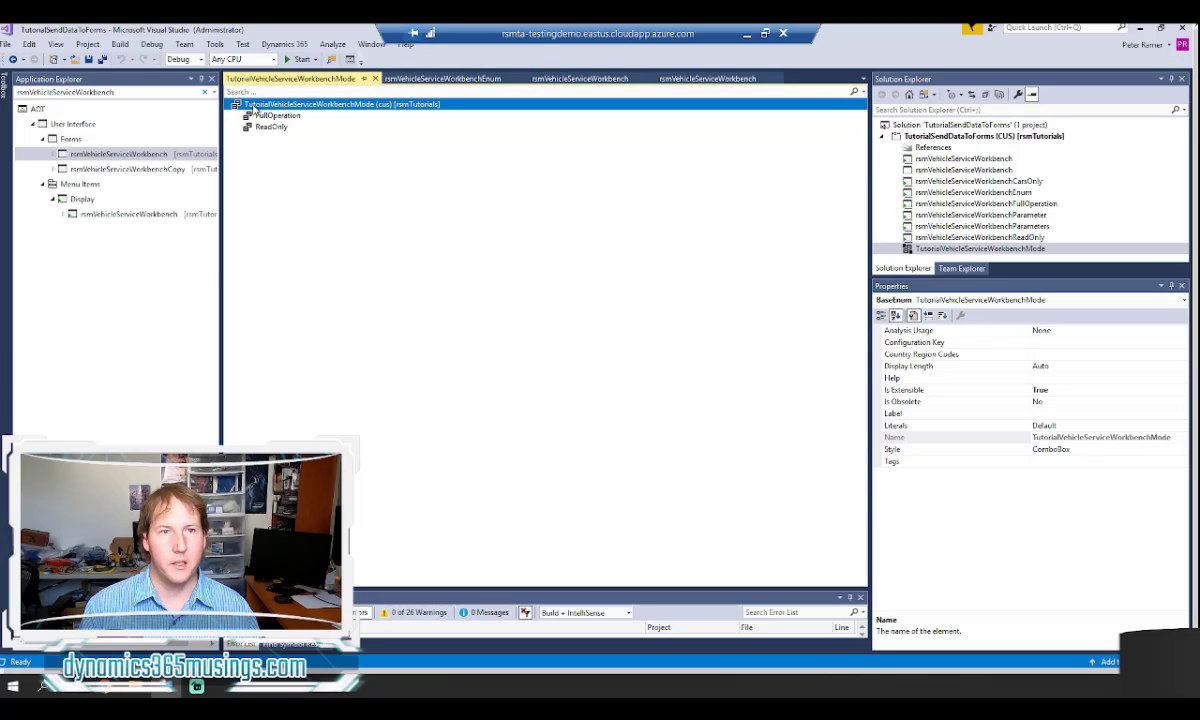
{"action": "mouse_move", "coordinate": [290, 104]}
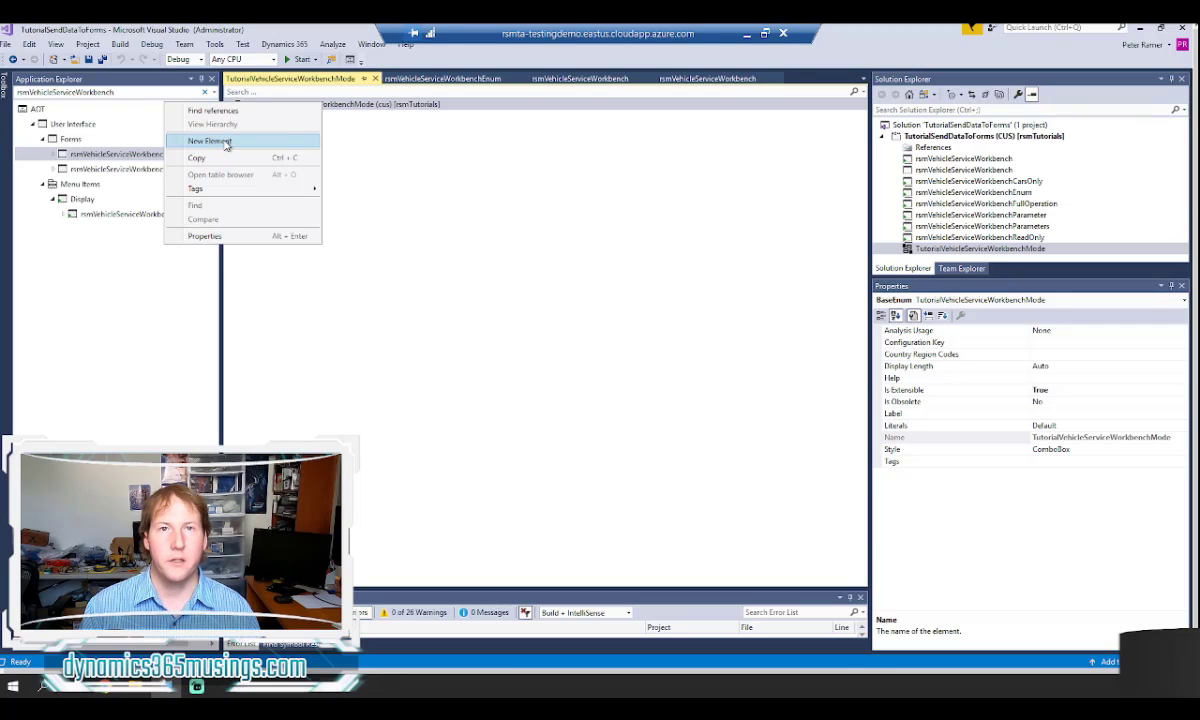
{"action": "left_click", "coordinate": [208, 140]}
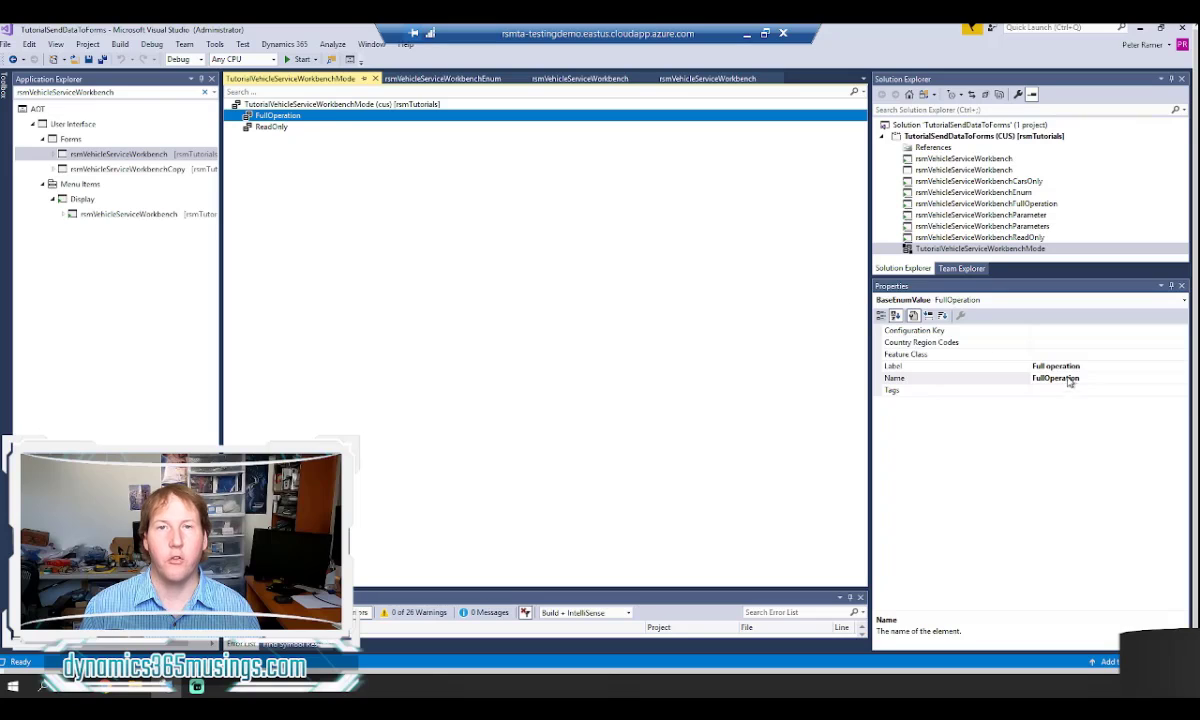
{"action": "left_click", "coordinate": [272, 128]}
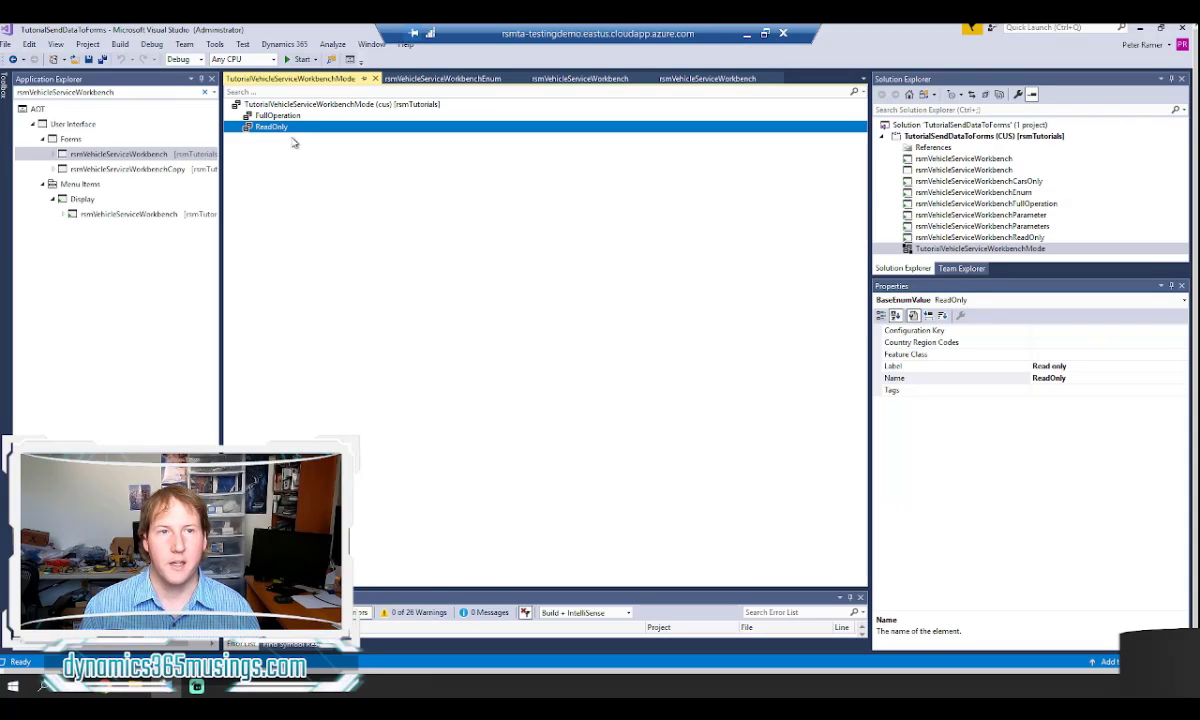
{"action": "left_click", "coordinate": [280, 114]}
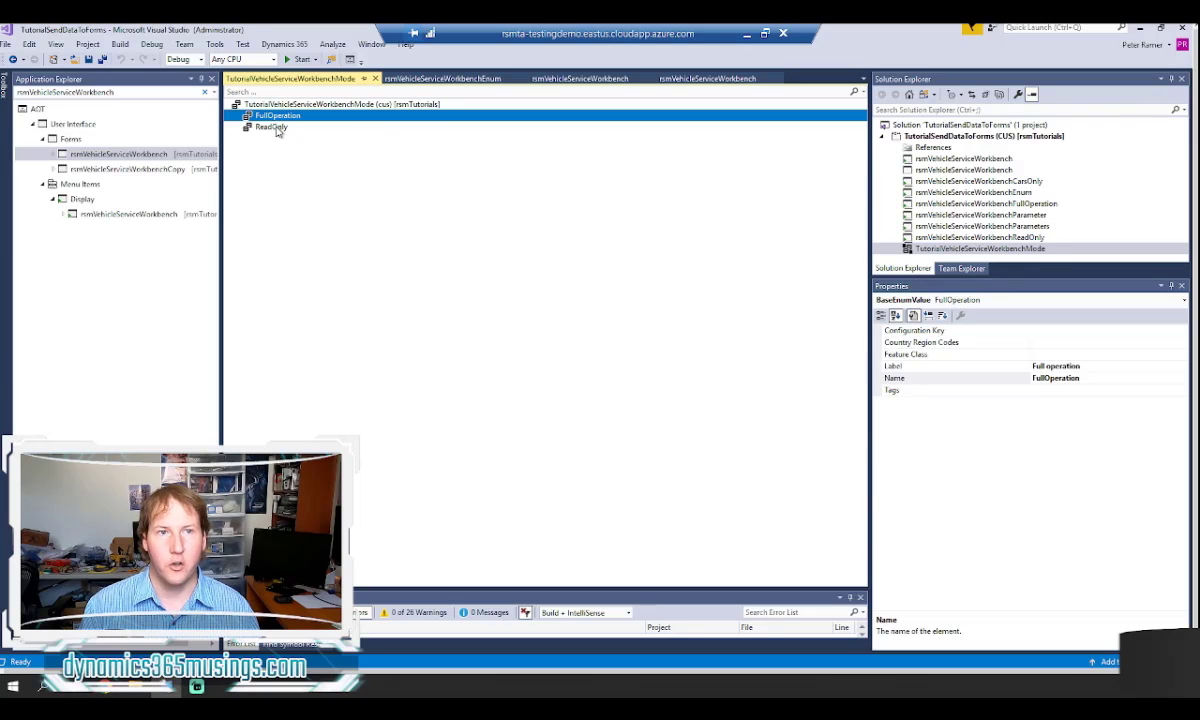
{"action": "left_click", "coordinate": [272, 128]}
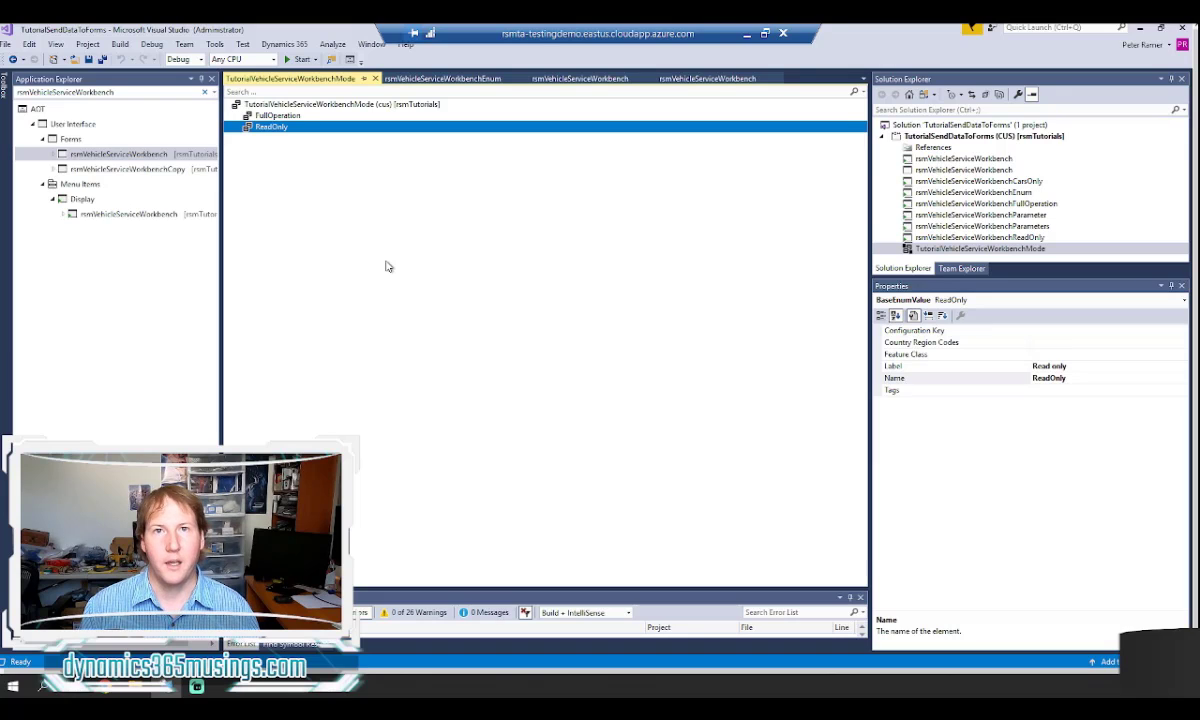
{"action": "mouse_move", "coordinate": [616, 252]}
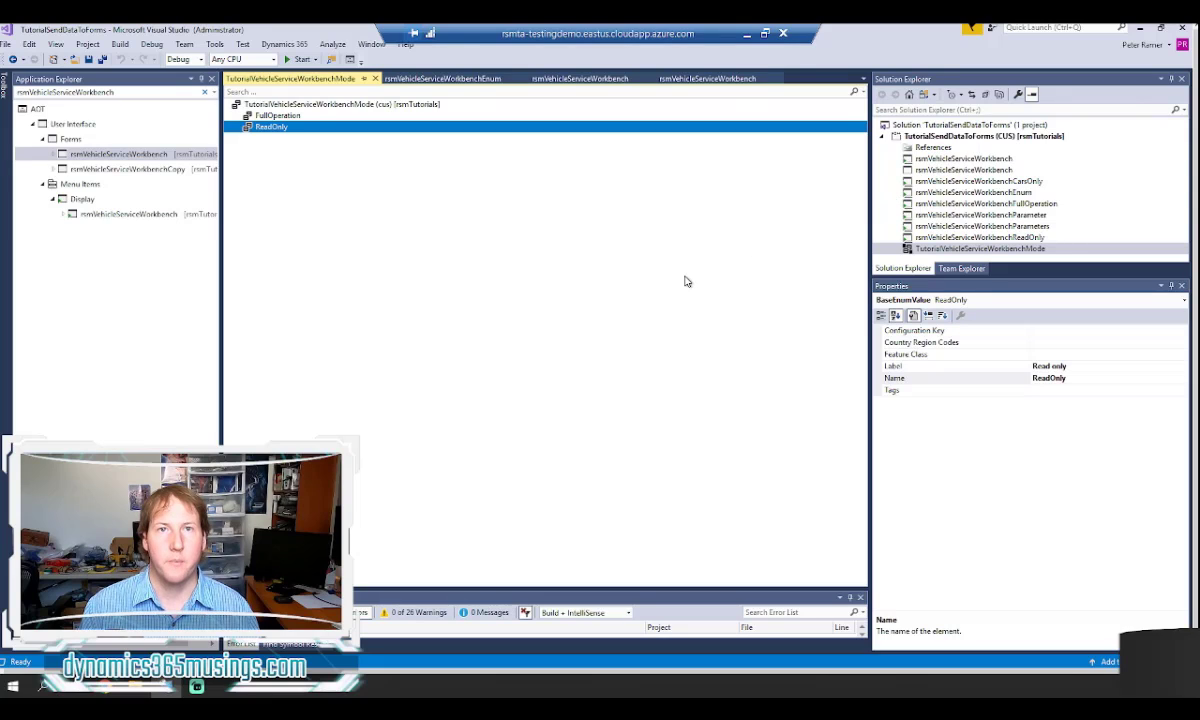
{"action": "mouse_move", "coordinate": [644, 312]}
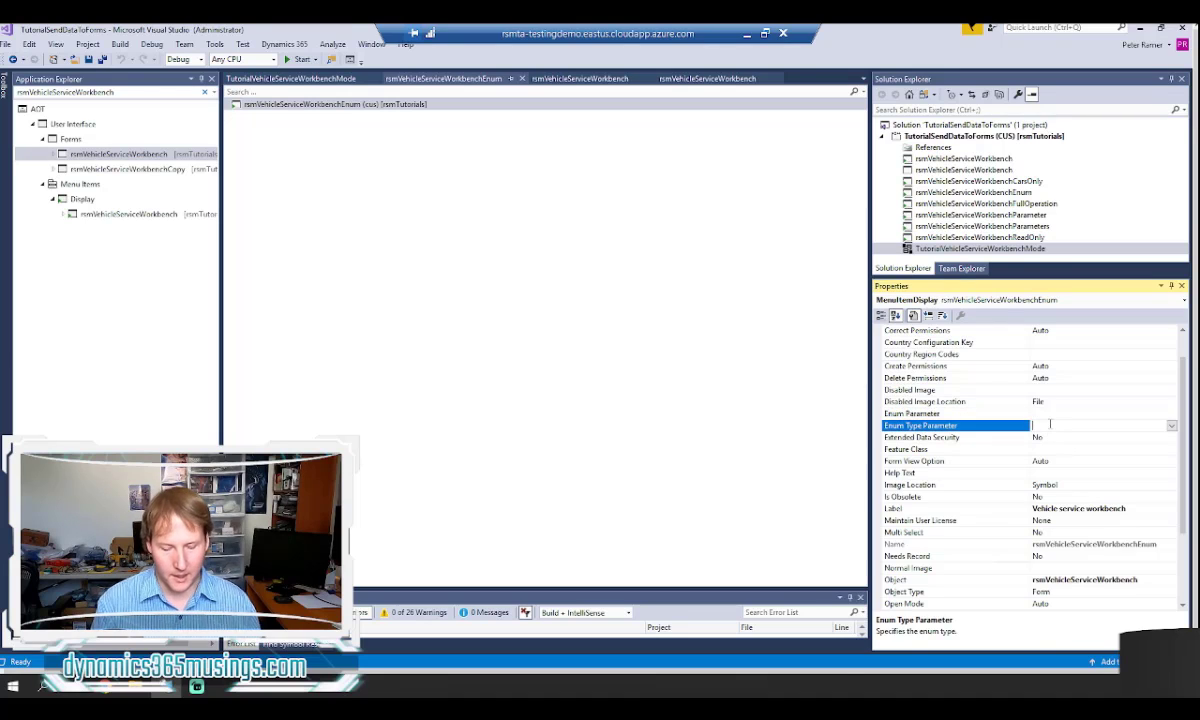
Step: Set Enum Type Parameter to TutorialVehicleServiceWorkbenchMode and Enum Parameter to FullOperation
{"action": "type", "text": "TutorialVehicleServiceWorkbenchMode"}
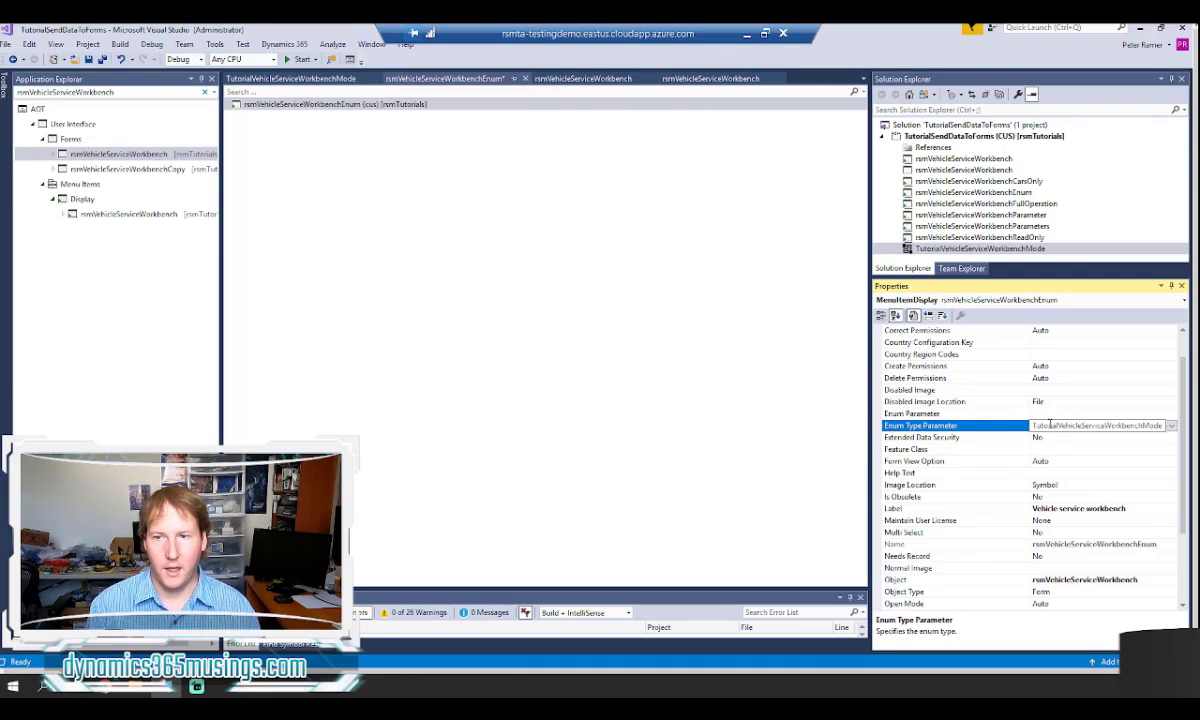
{"action": "left_click", "coordinate": [912, 412]}
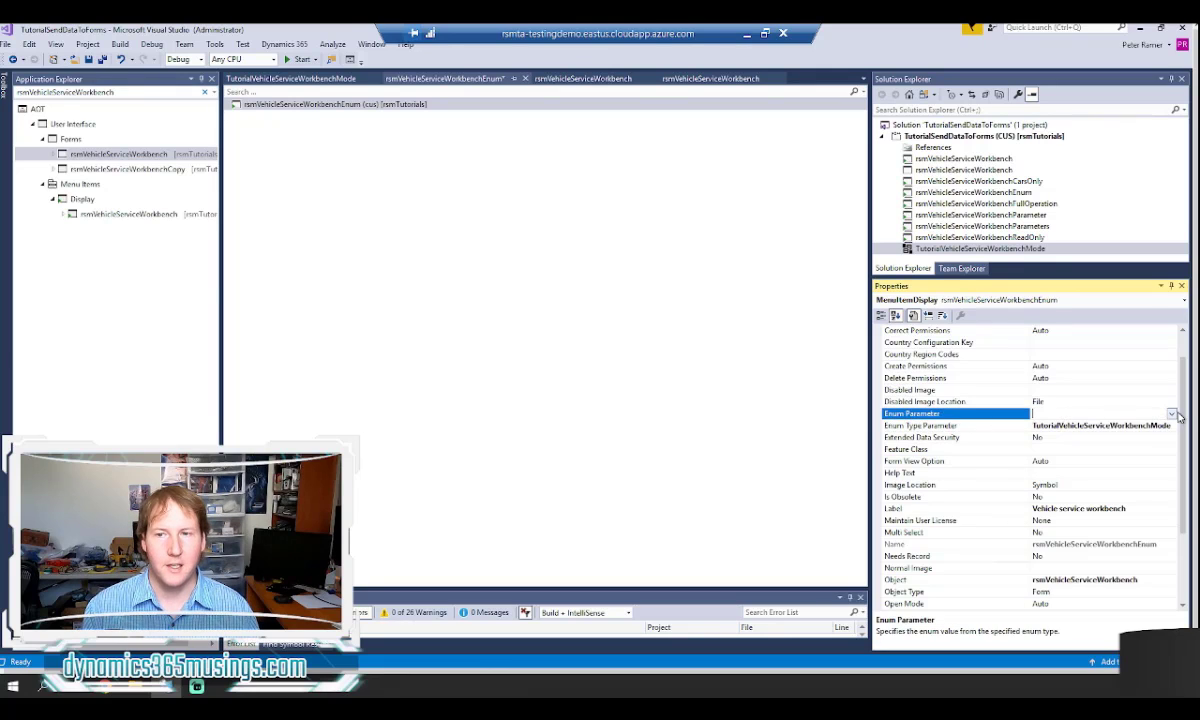
{"action": "left_click", "coordinate": [1172, 414]}
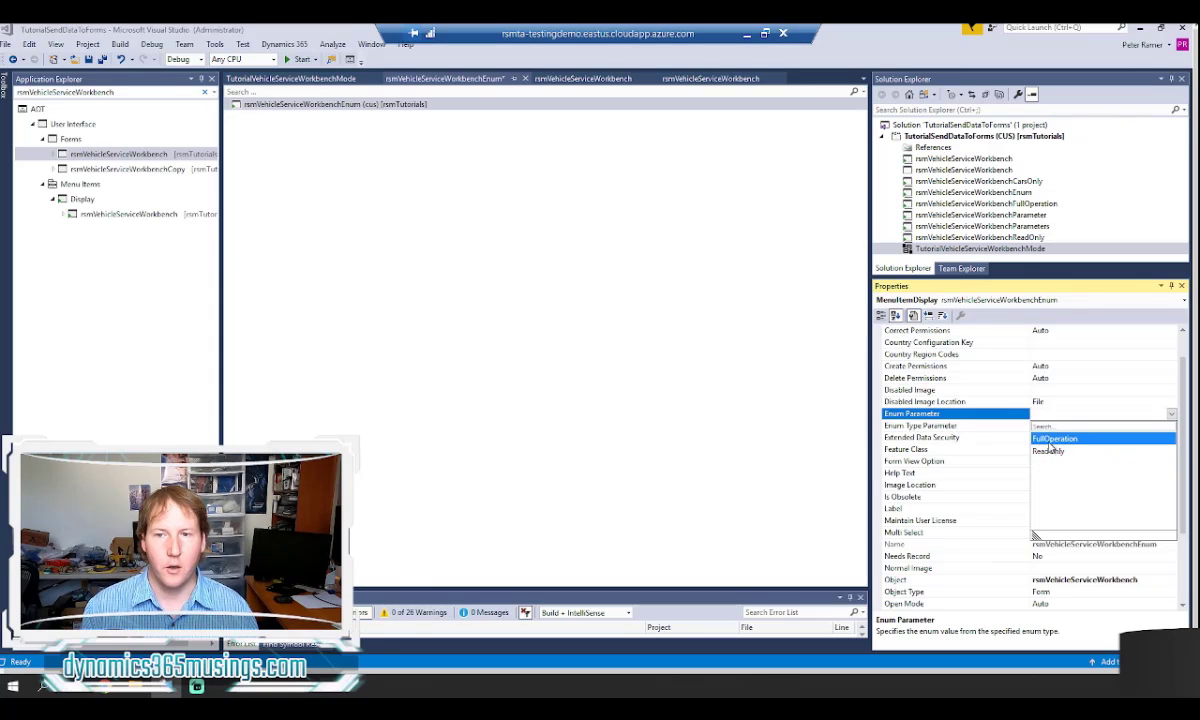
{"action": "left_click", "coordinate": [1054, 438]}
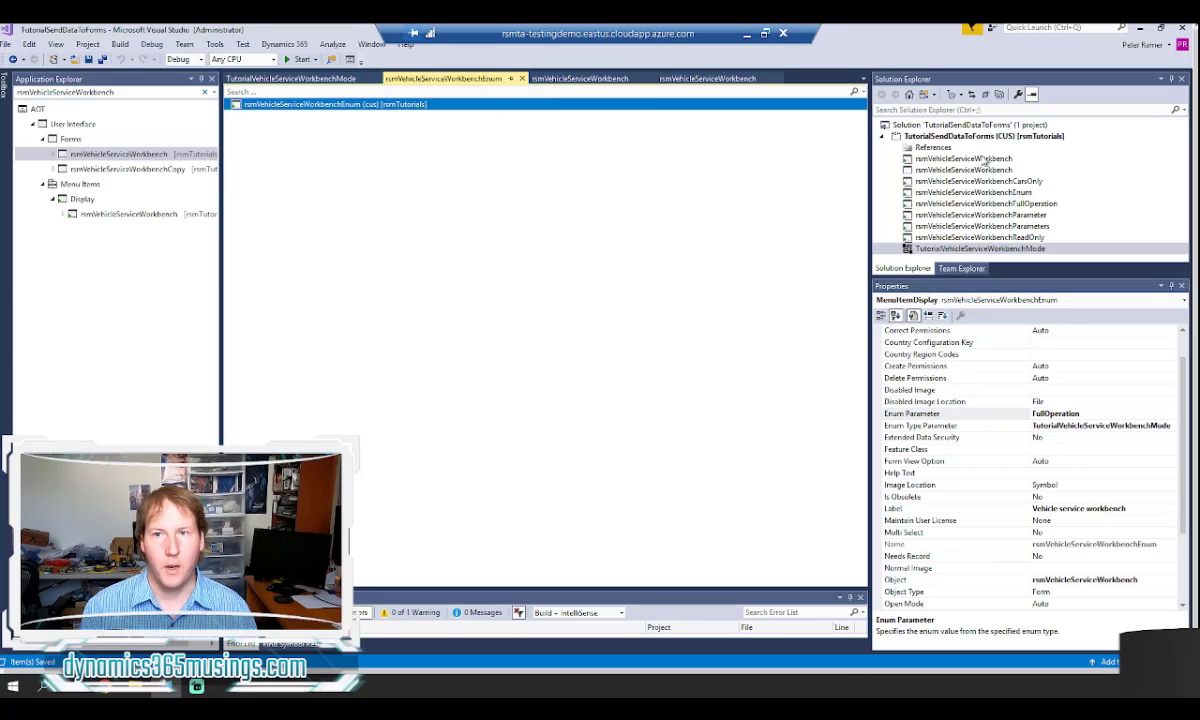
{"action": "left_click", "coordinate": [972, 192]}
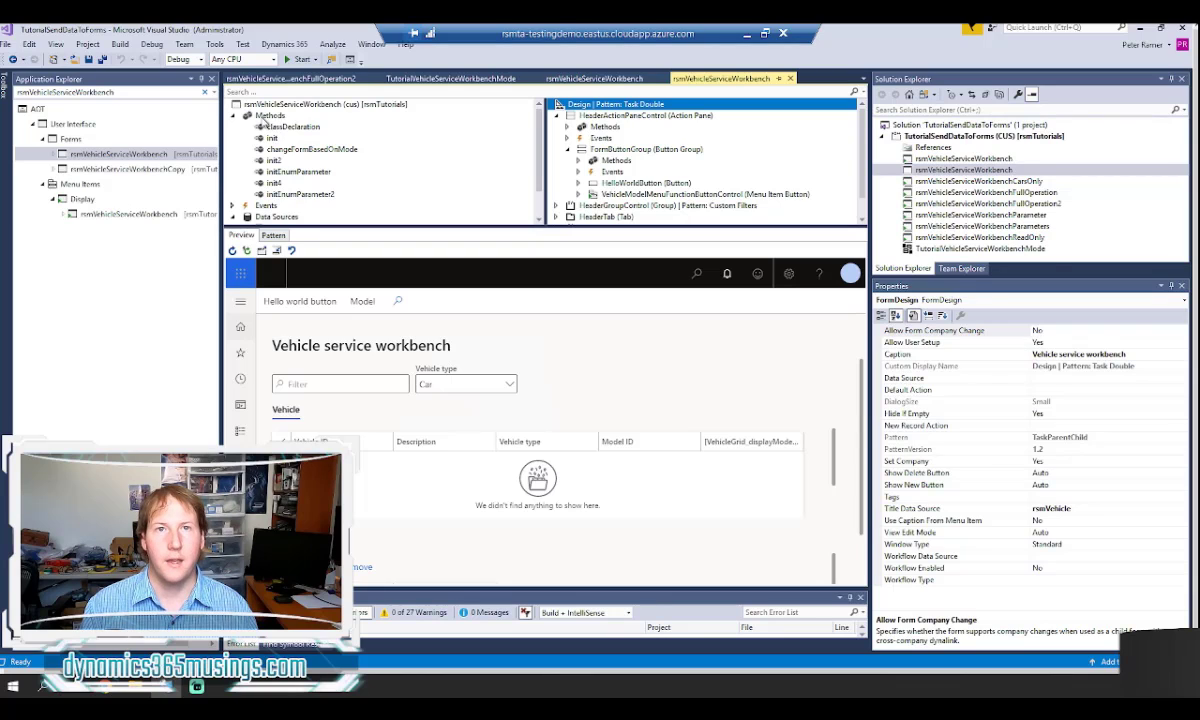
Step: Browse the workbench form's overridable methods from the Methods node's Override list
{"action": "right_click", "coordinate": [270, 114]}
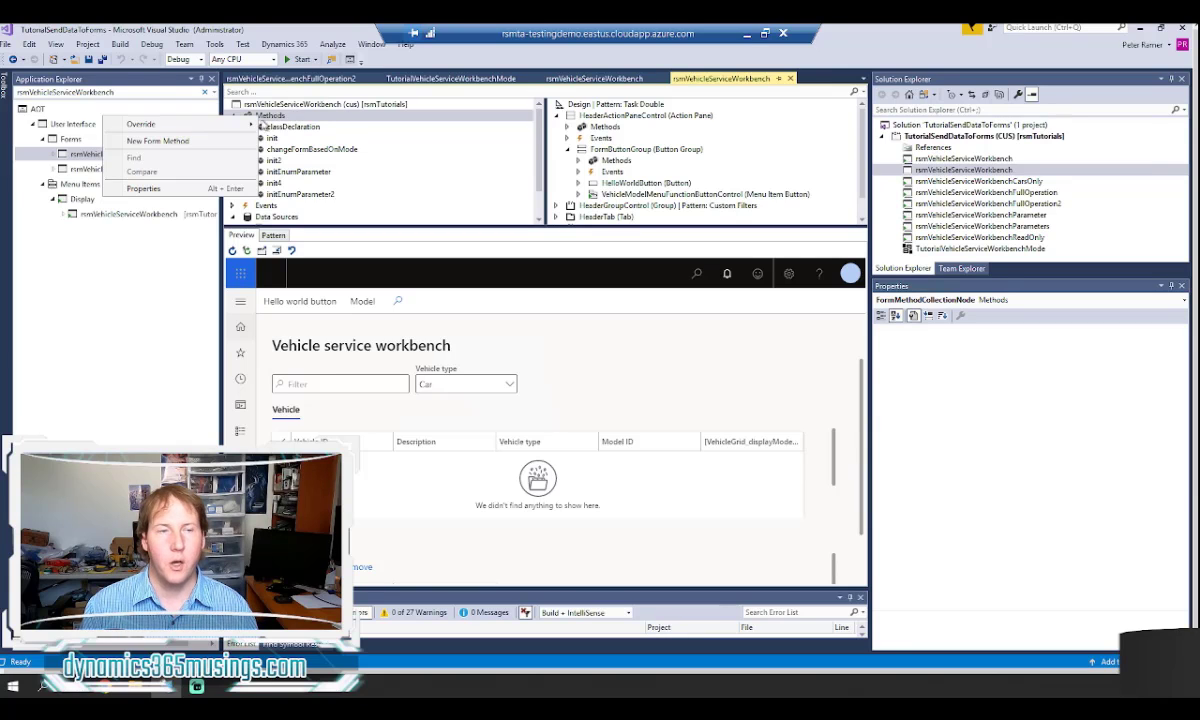
{"action": "left_click", "coordinate": [140, 124]}
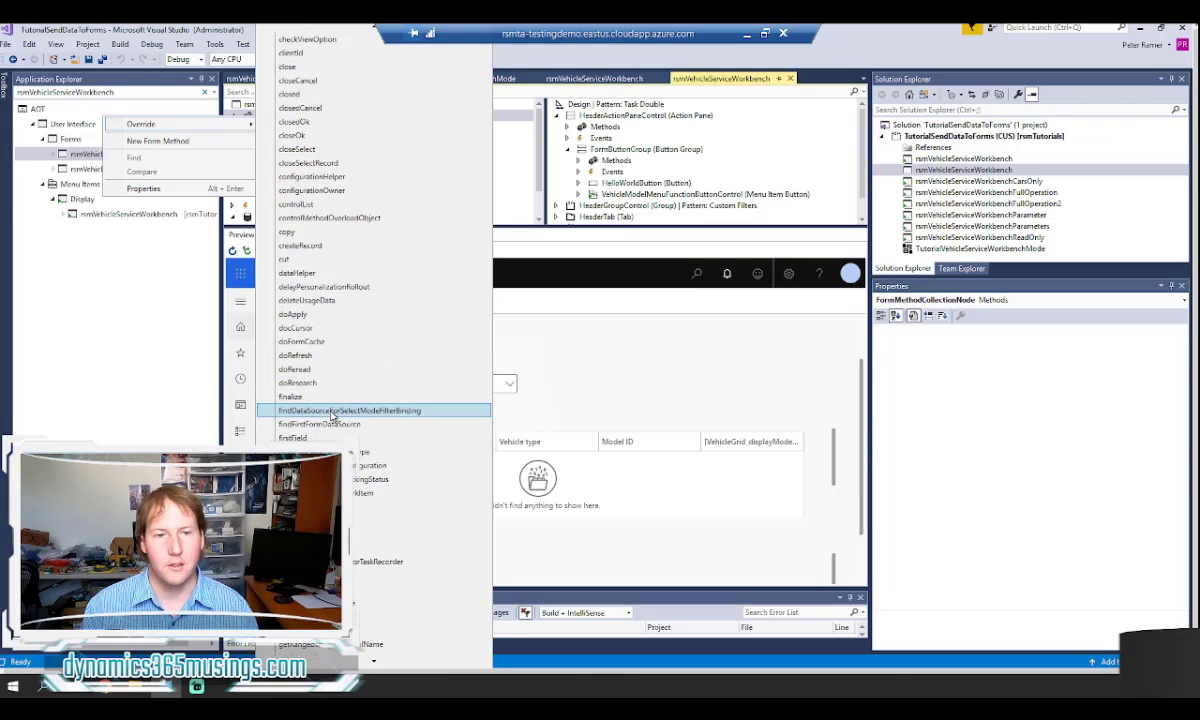
{"action": "scroll", "scroll_direction": "down", "scroll_amount": 3}
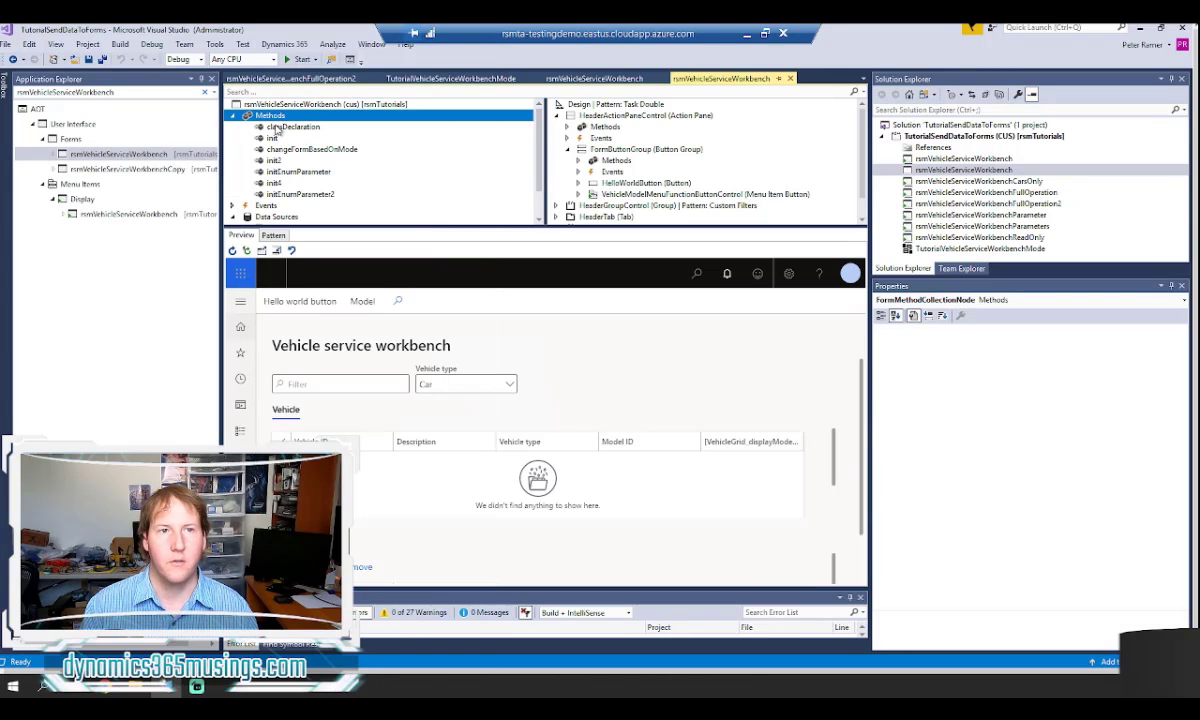
Step: Open the form's init method and mark its element.args() check that reads the enum
{"action": "left_click", "coordinate": [272, 136]}
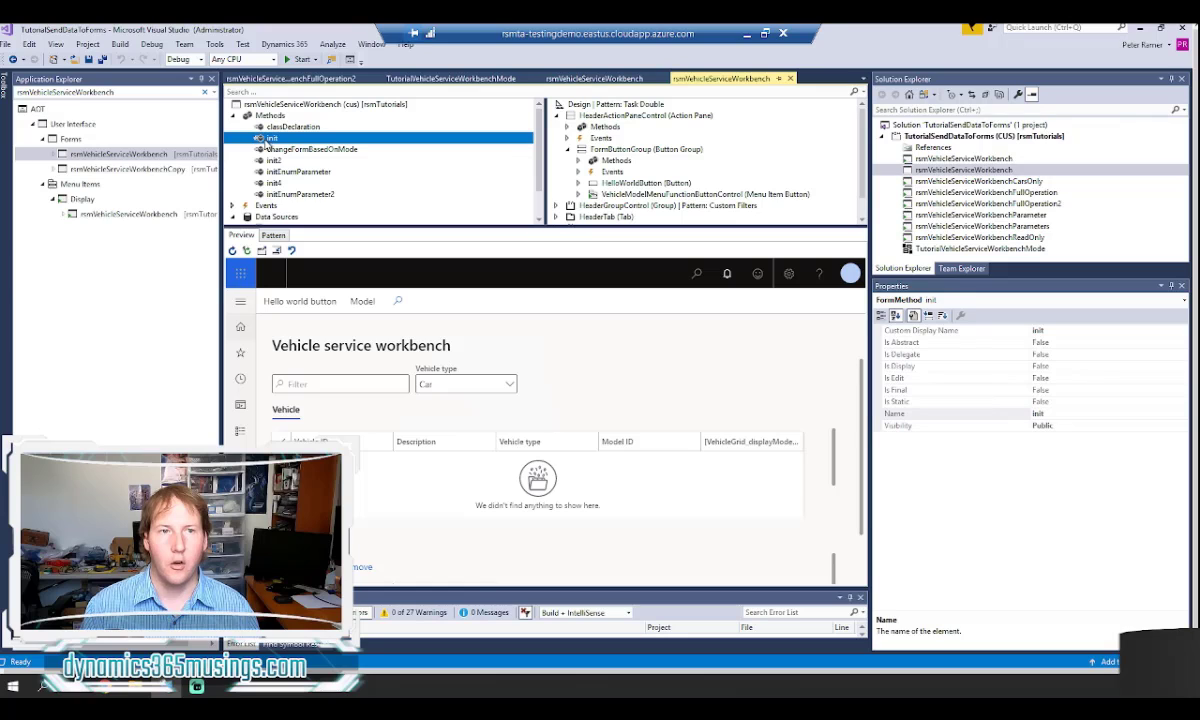
{"action": "double_click", "coordinate": [272, 136]}
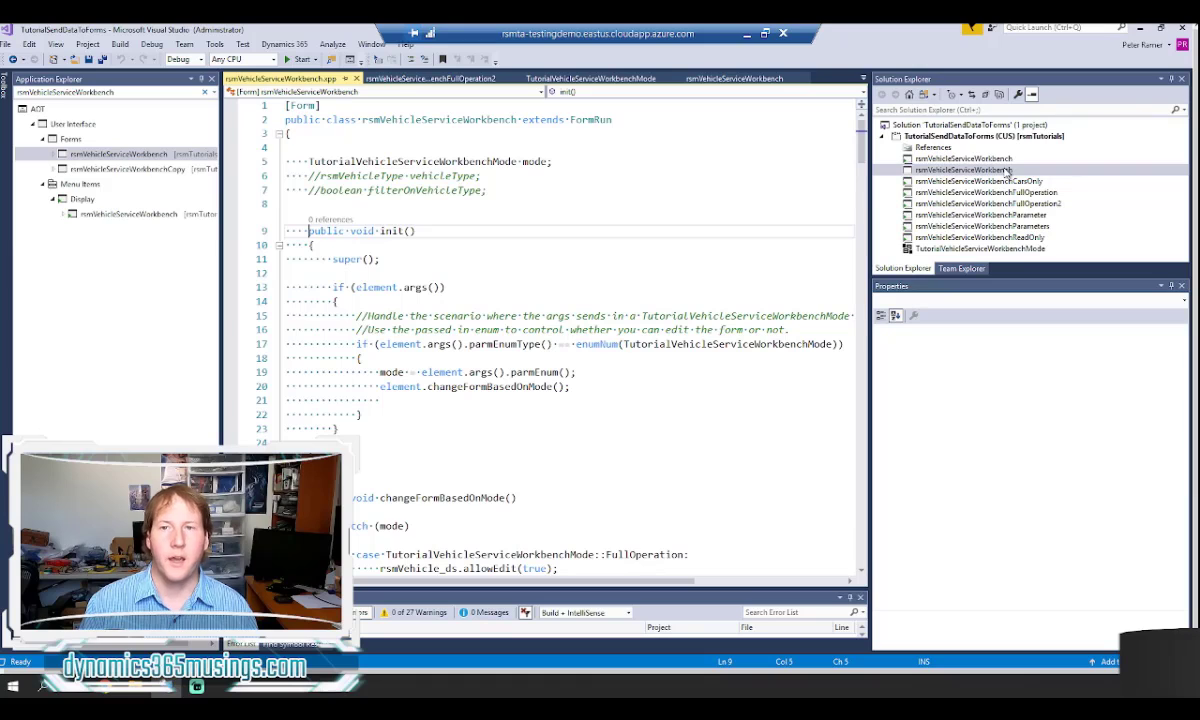
{"action": "right_click", "coordinate": [964, 170]}
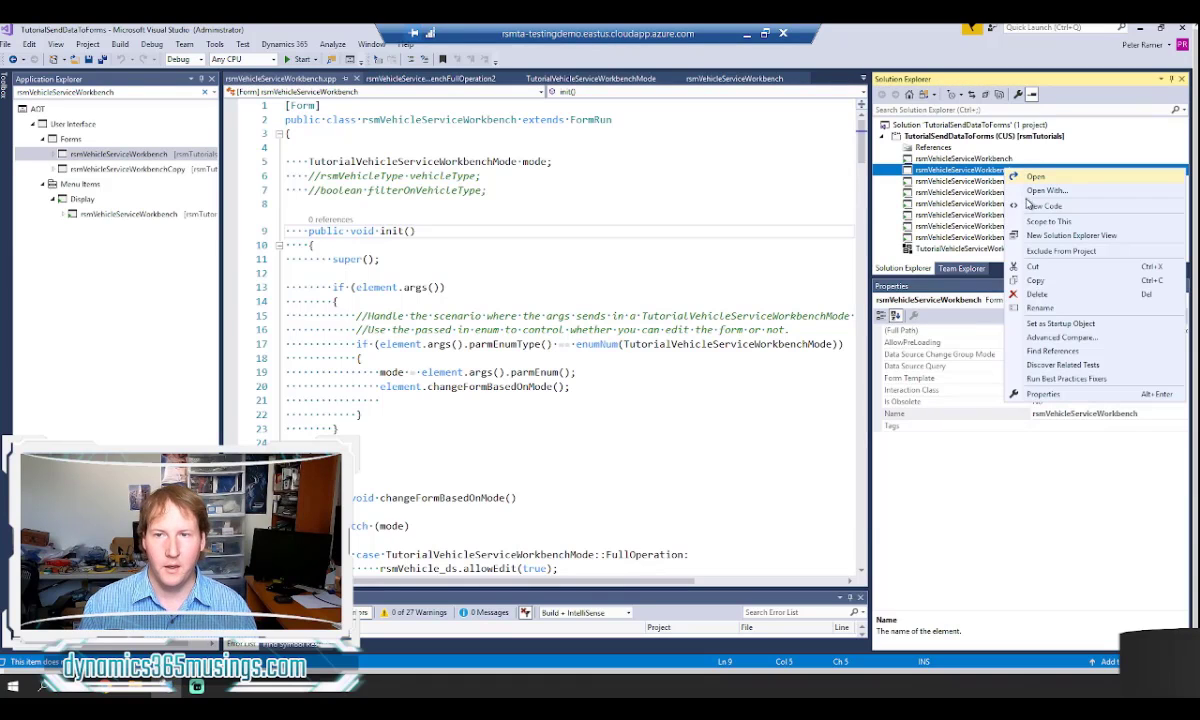
{"action": "mouse_move", "coordinate": [470, 300]}
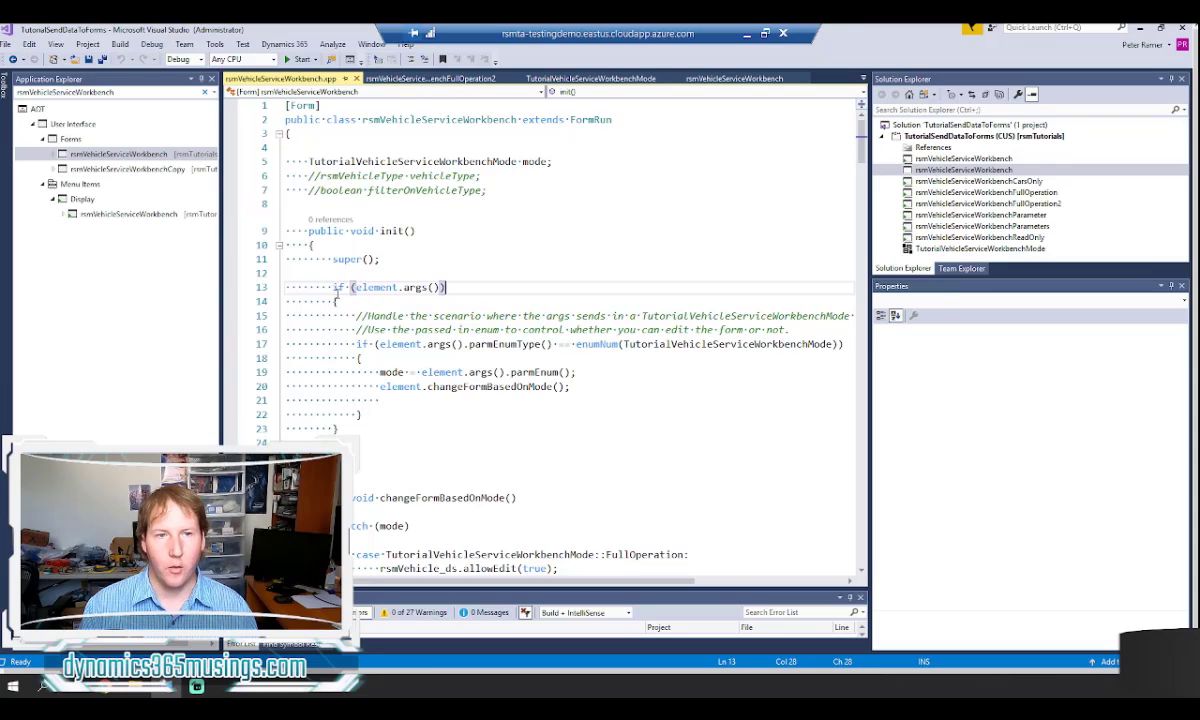
{"action": "left_click_drag", "start_coordinate": [344, 288], "coordinate": [338, 428]}
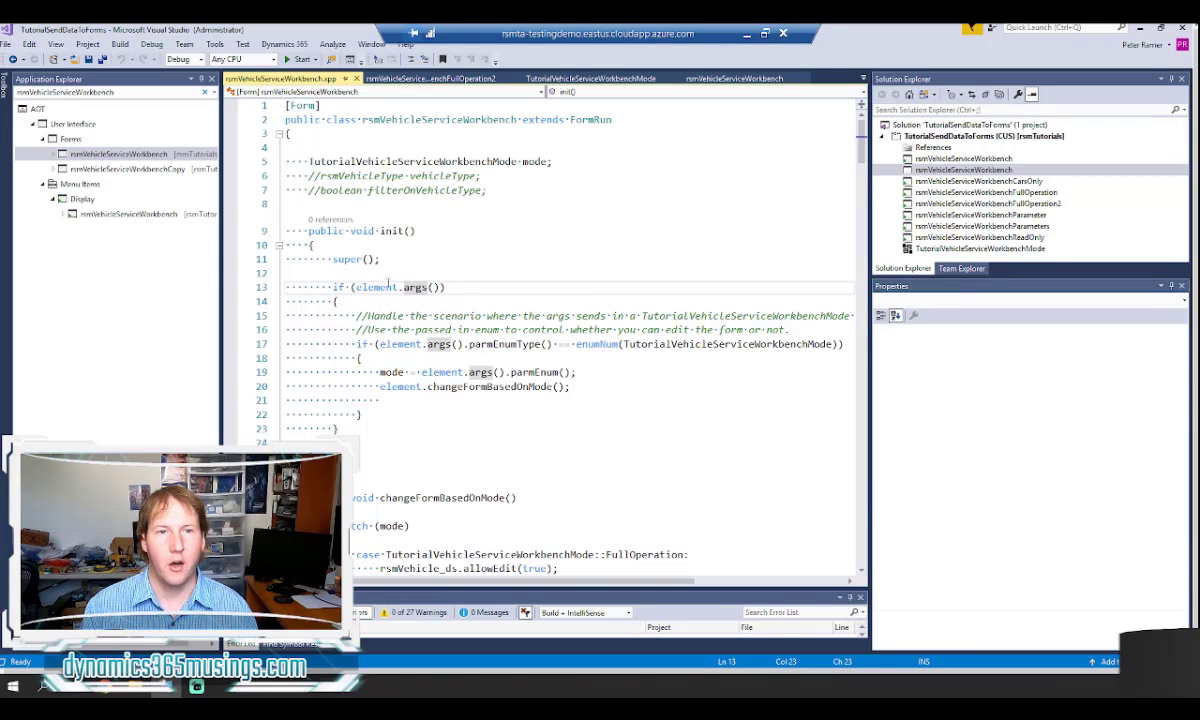
{"action": "double_click", "coordinate": [372, 288]}
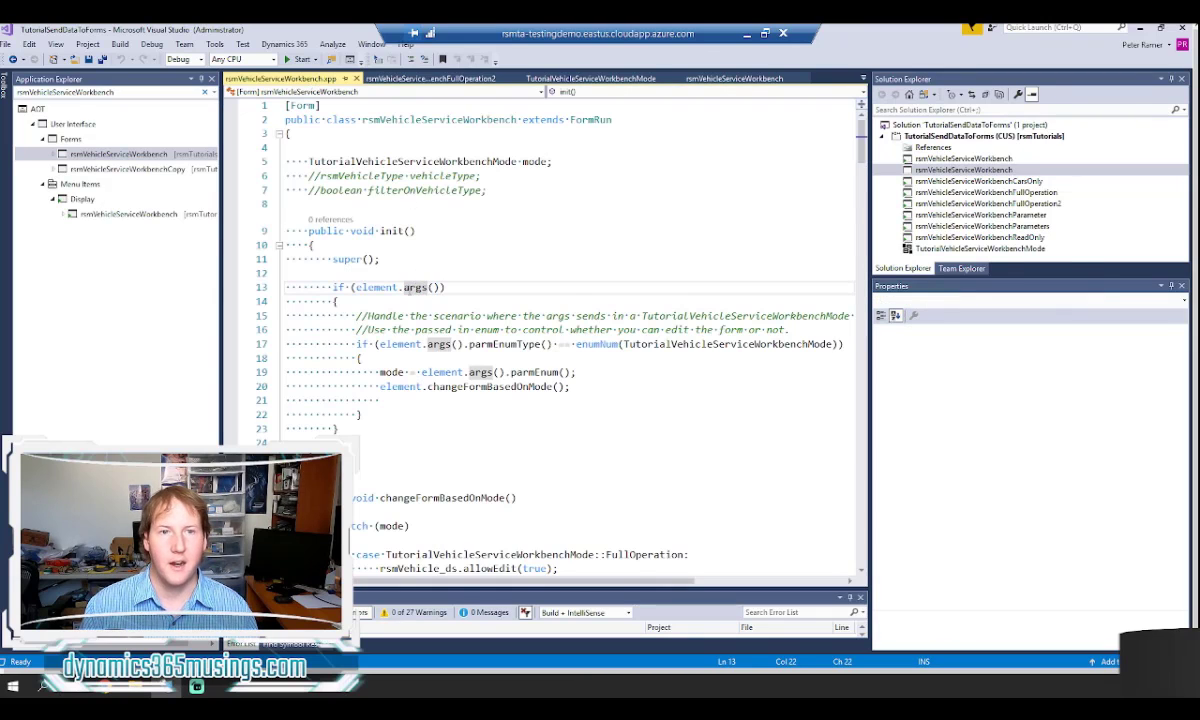
{"action": "mouse_move", "coordinate": [416, 288]}
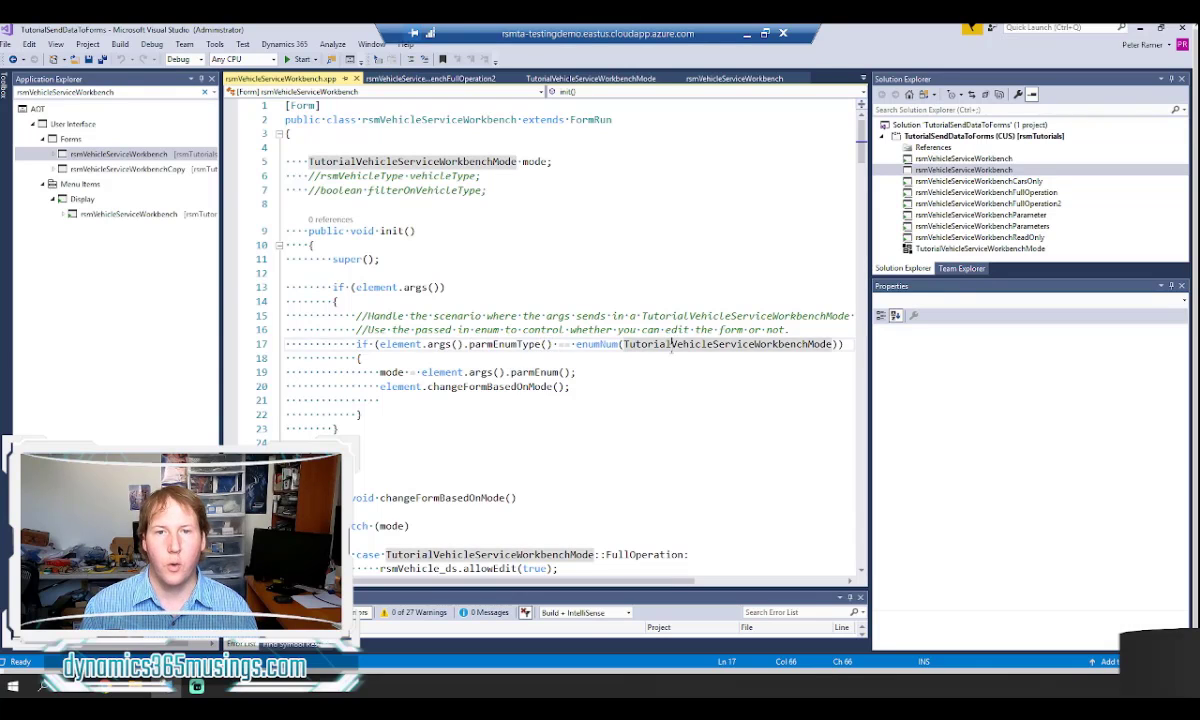
{"action": "double_click", "coordinate": [724, 344]}
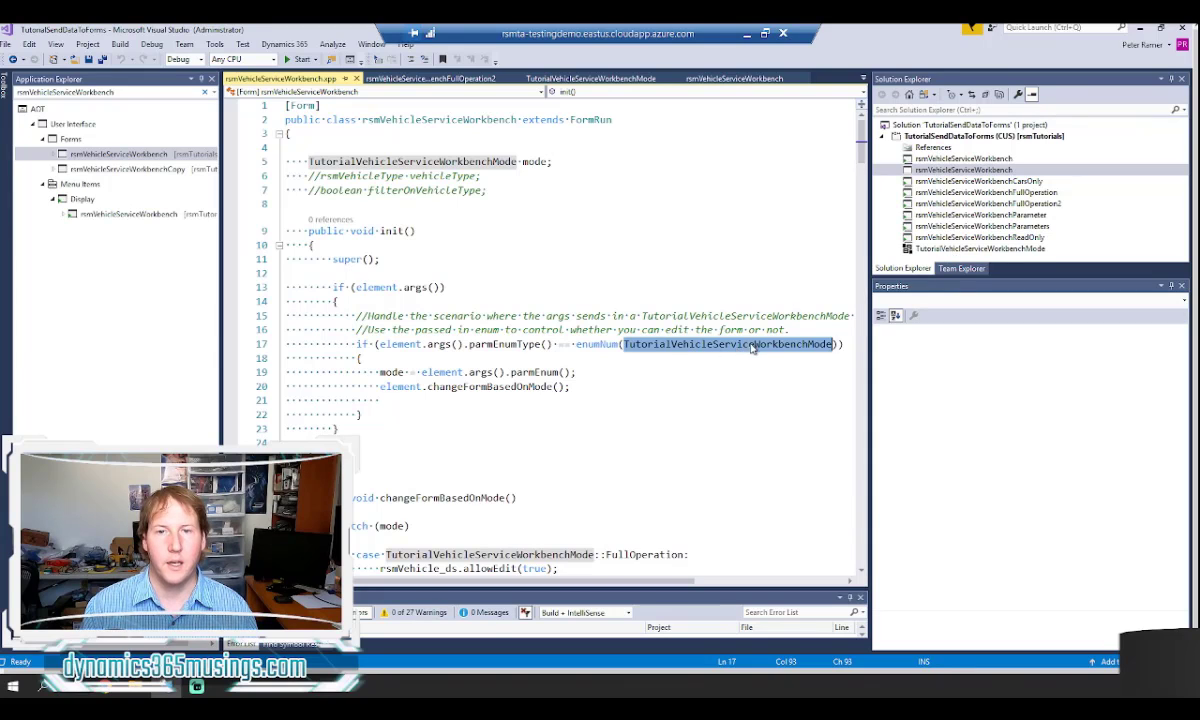
{"action": "mouse_move", "coordinate": [758, 346]}
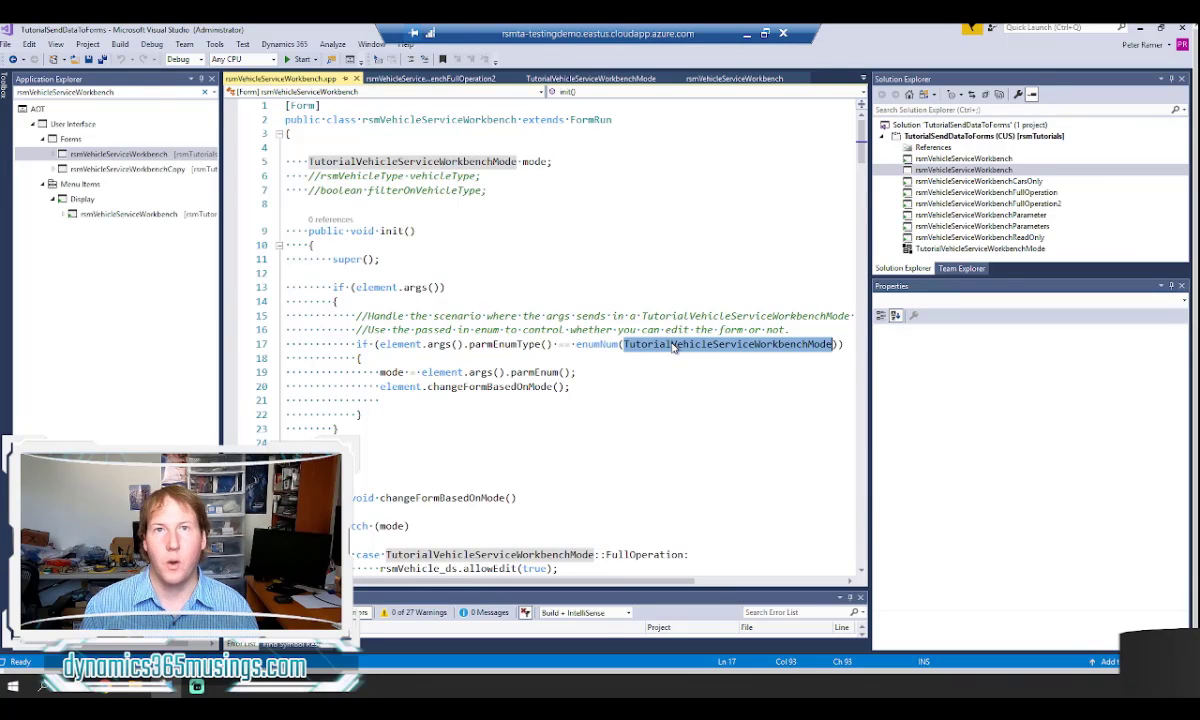
{"action": "mouse_move", "coordinate": [596, 344]}
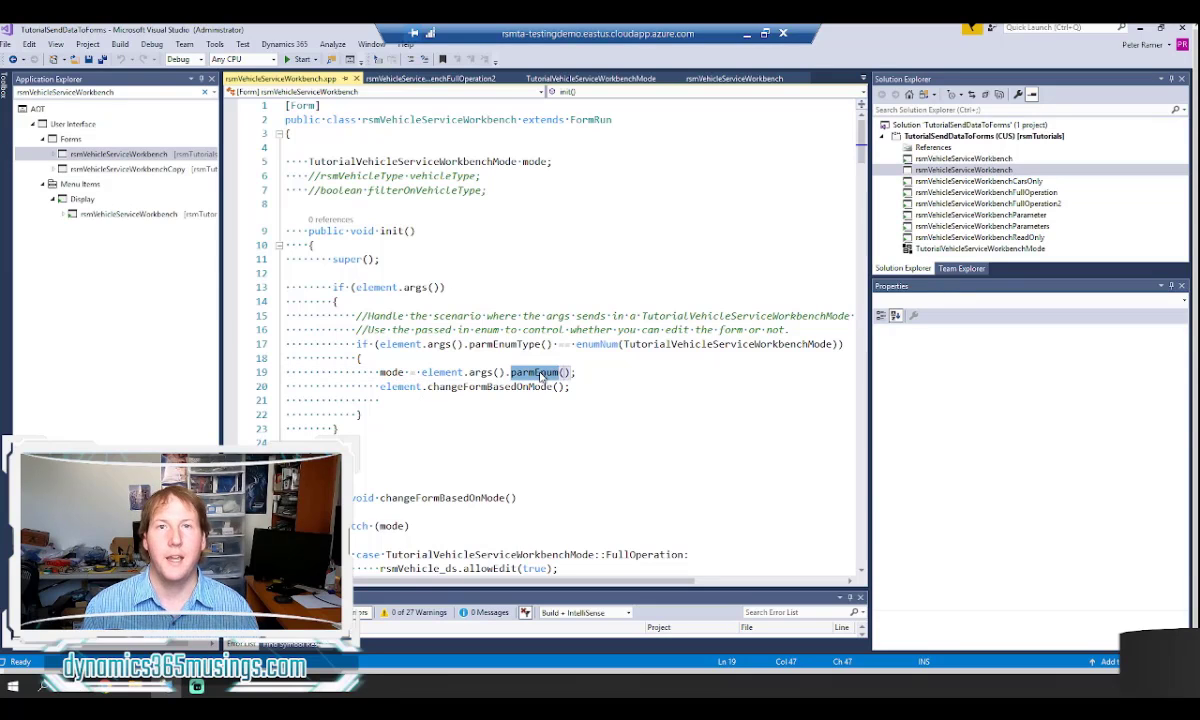
Step: Highlight the mode variable's enum type and its uses in the parmEnum assignment and changeFormBasedOnMode call
{"action": "left_click", "coordinate": [986, 192]}
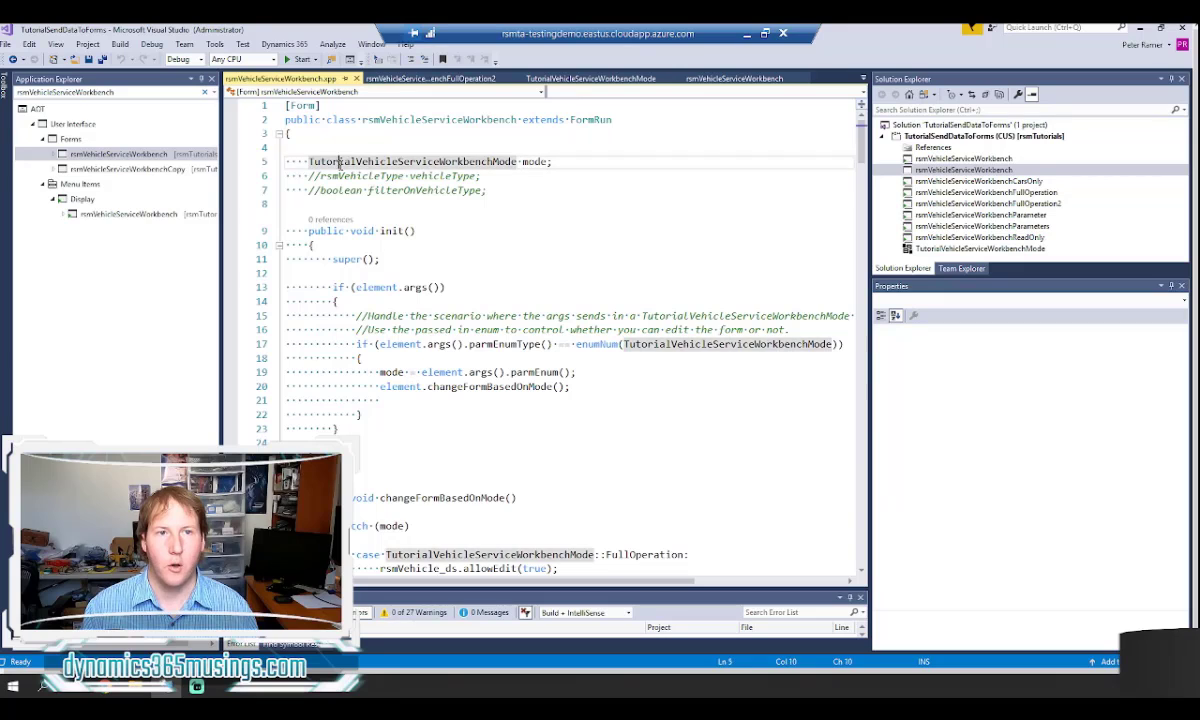
{"action": "double_click", "coordinate": [412, 160]}
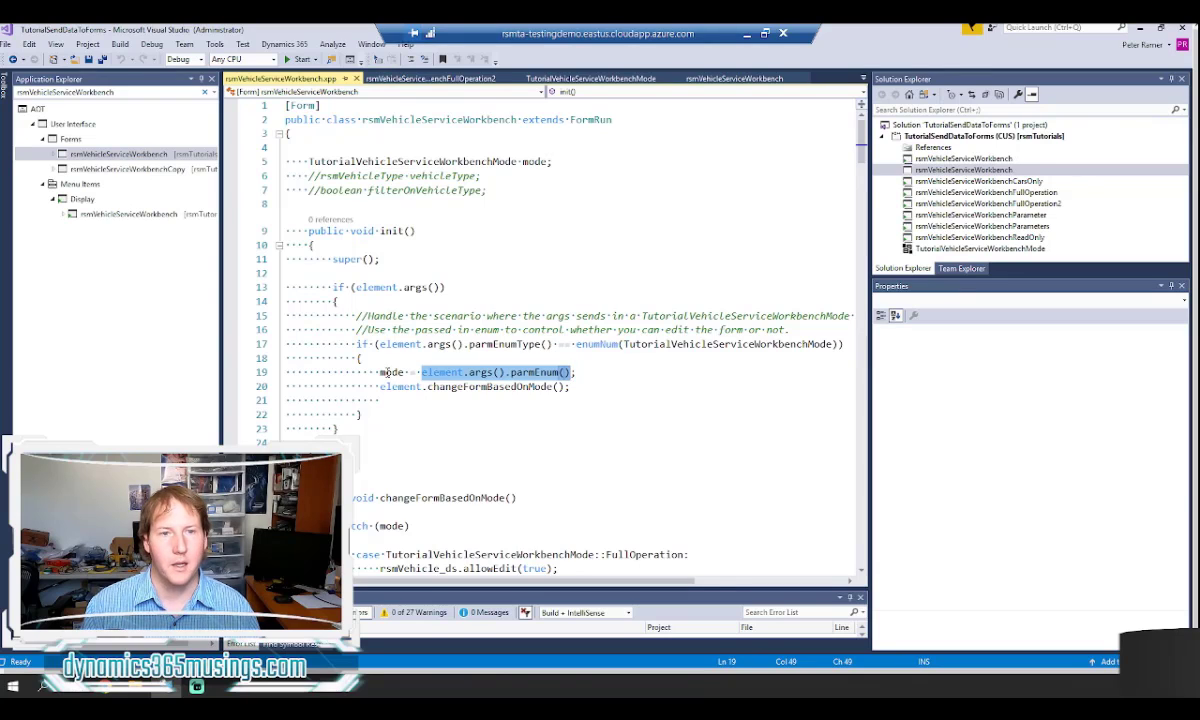
{"action": "double_click", "coordinate": [390, 372]}
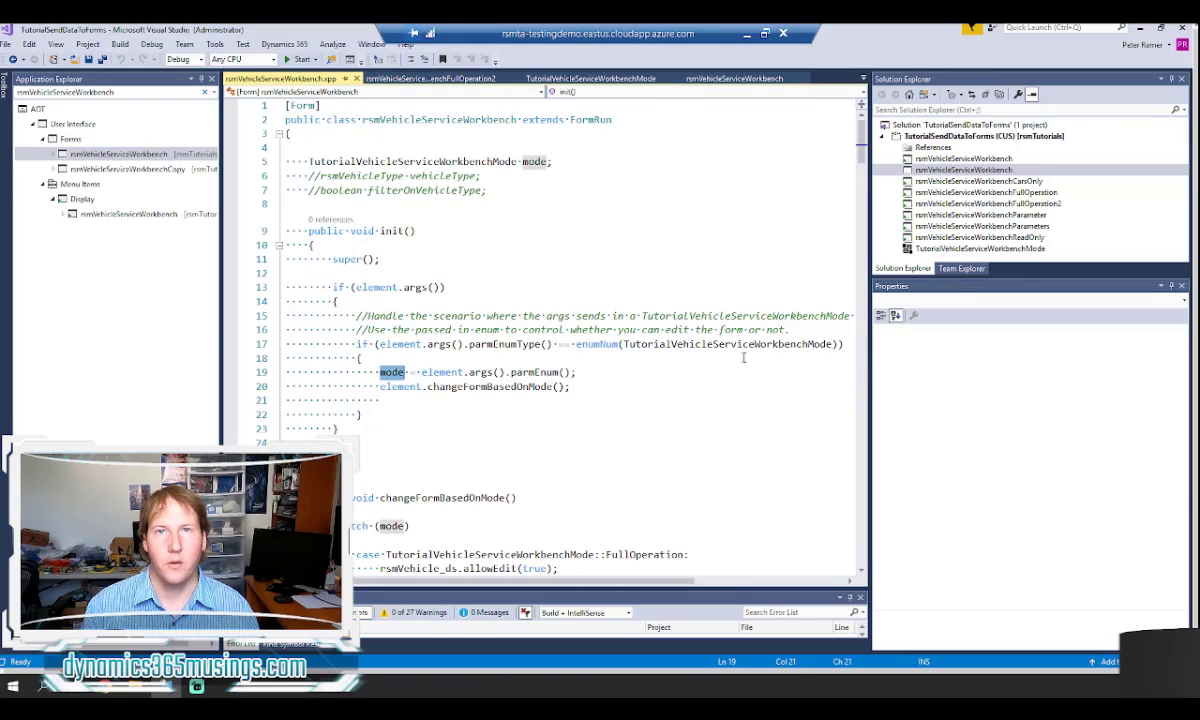
{"action": "mouse_move", "coordinate": [730, 362]}
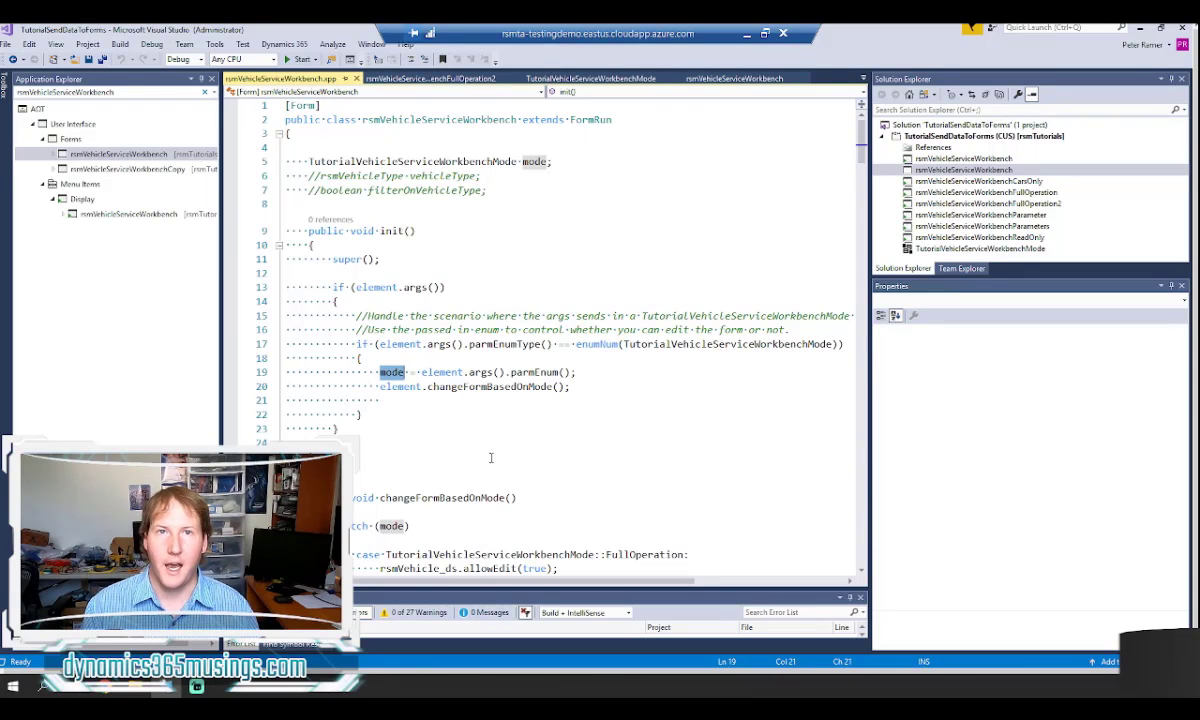
{"action": "scroll", "scroll_direction": "down", "scroll_amount": 3}
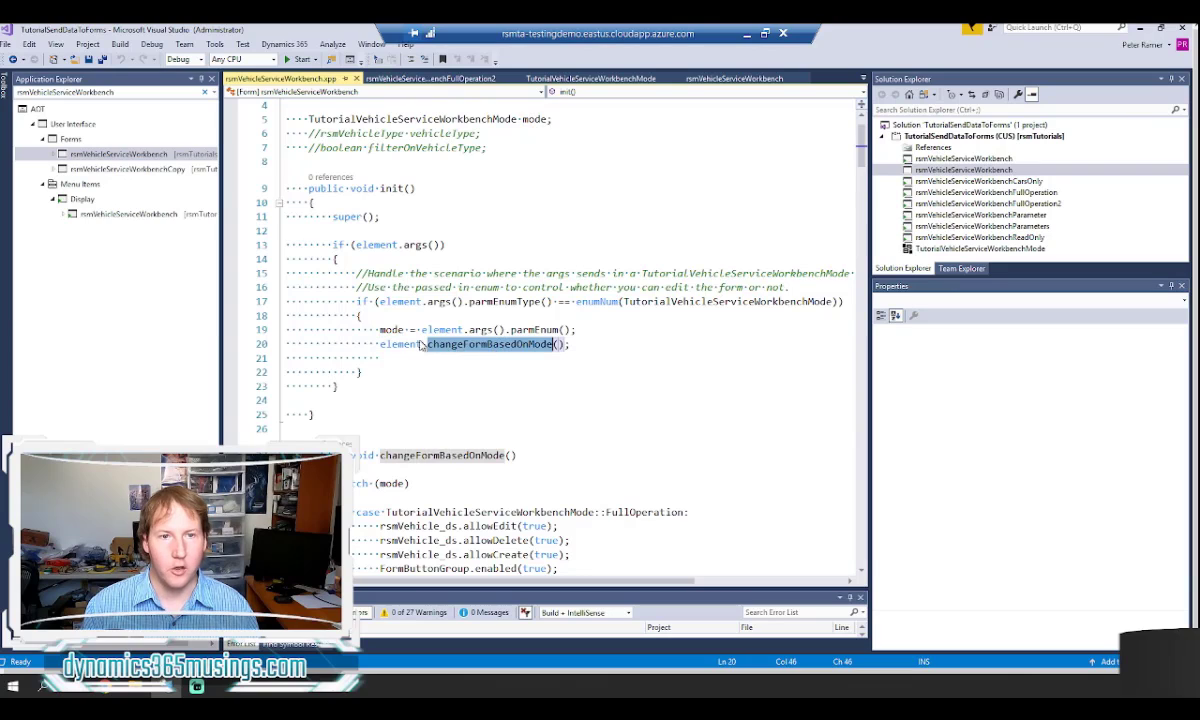
{"action": "double_click", "coordinate": [400, 344]}
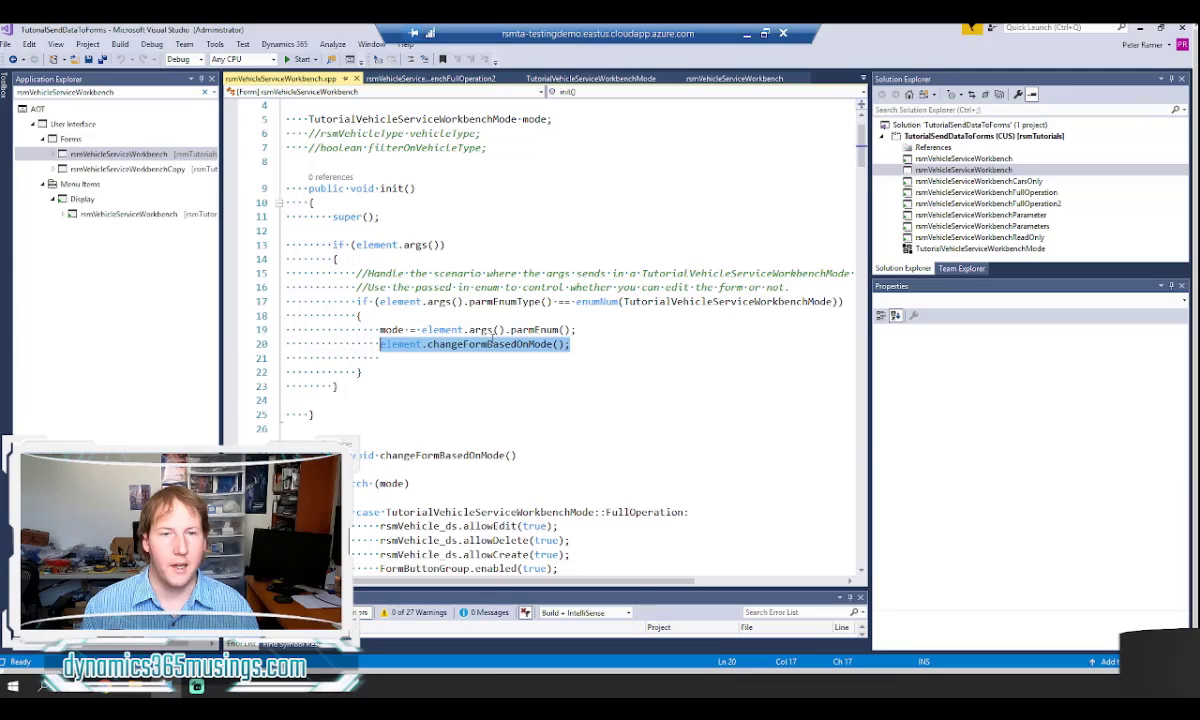
{"action": "mouse_move", "coordinate": [492, 350]}
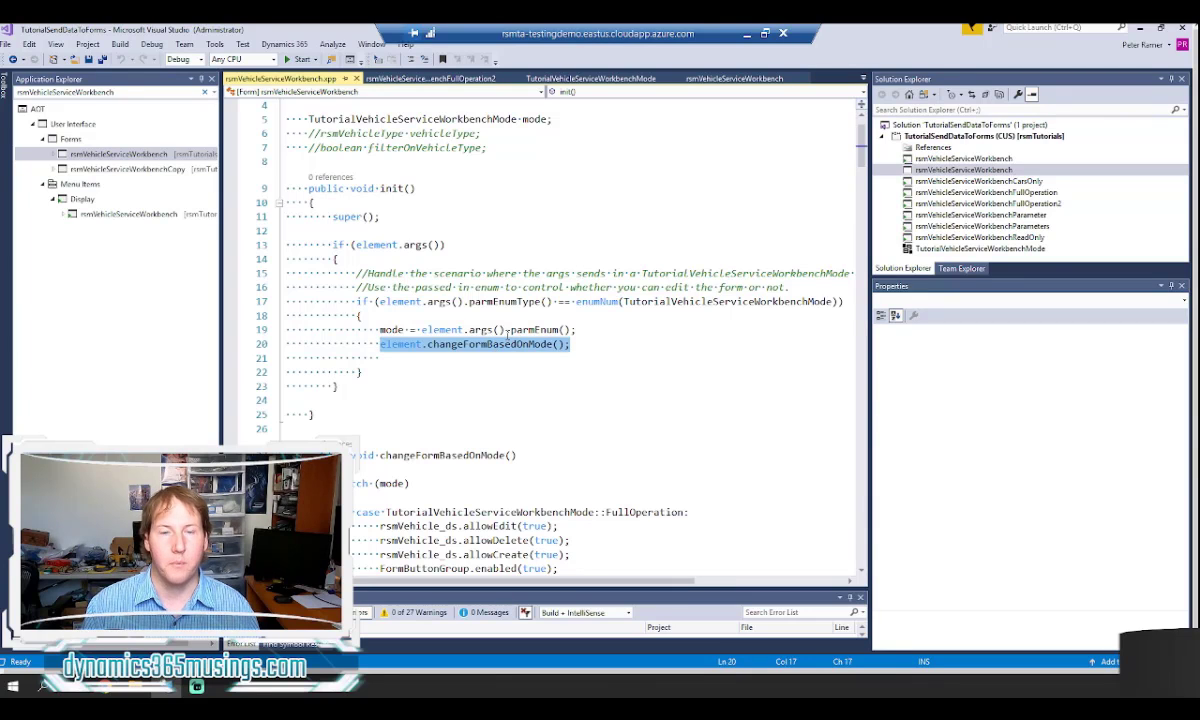
{"action": "mouse_move", "coordinate": [490, 344]}
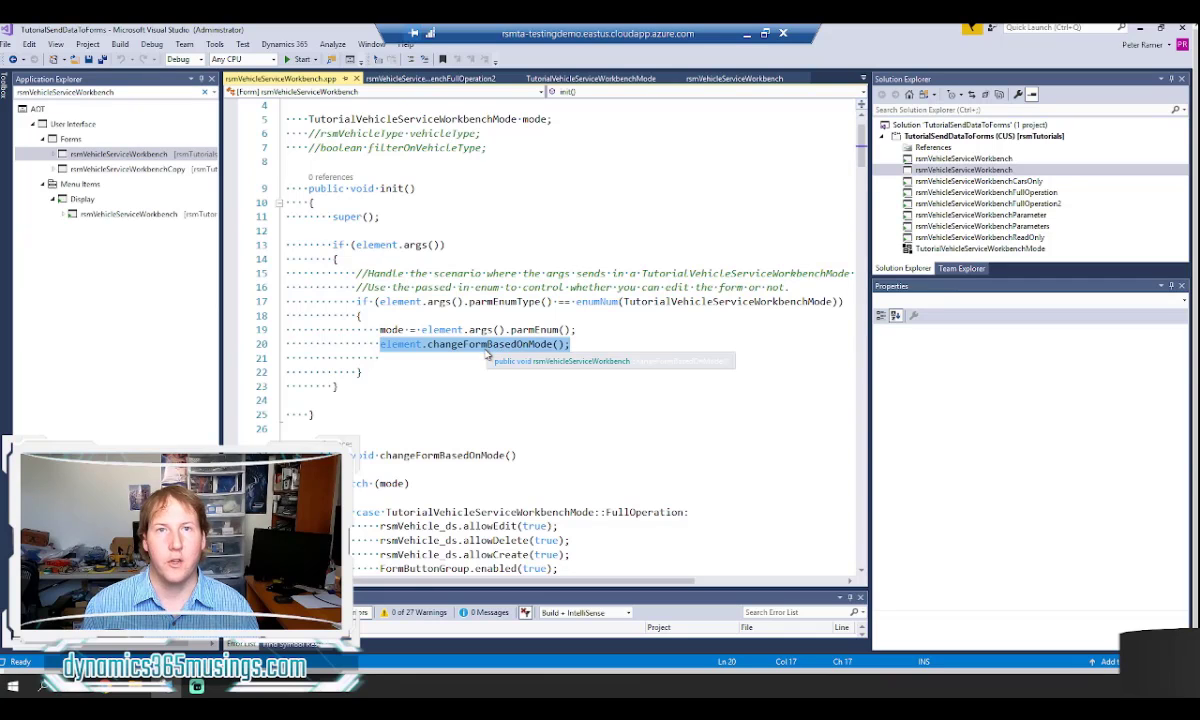
{"action": "mouse_move", "coordinate": [488, 436]}
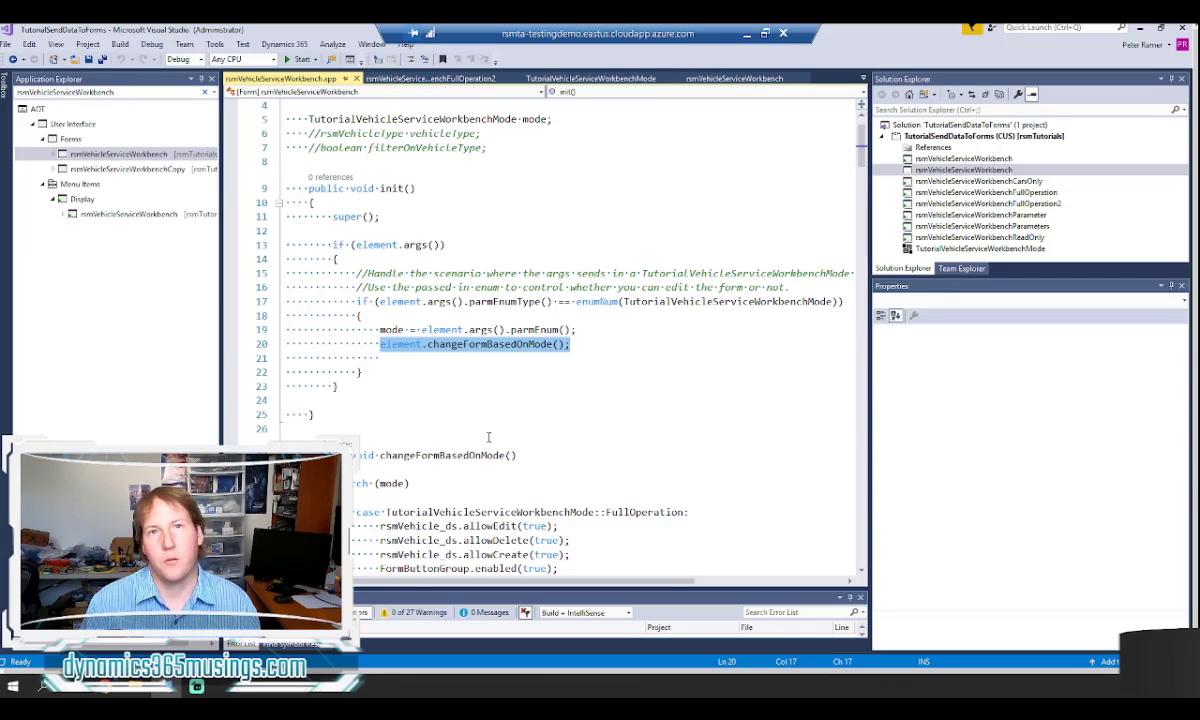
{"action": "scroll", "scroll_direction": "down", "scroll_amount": 3}
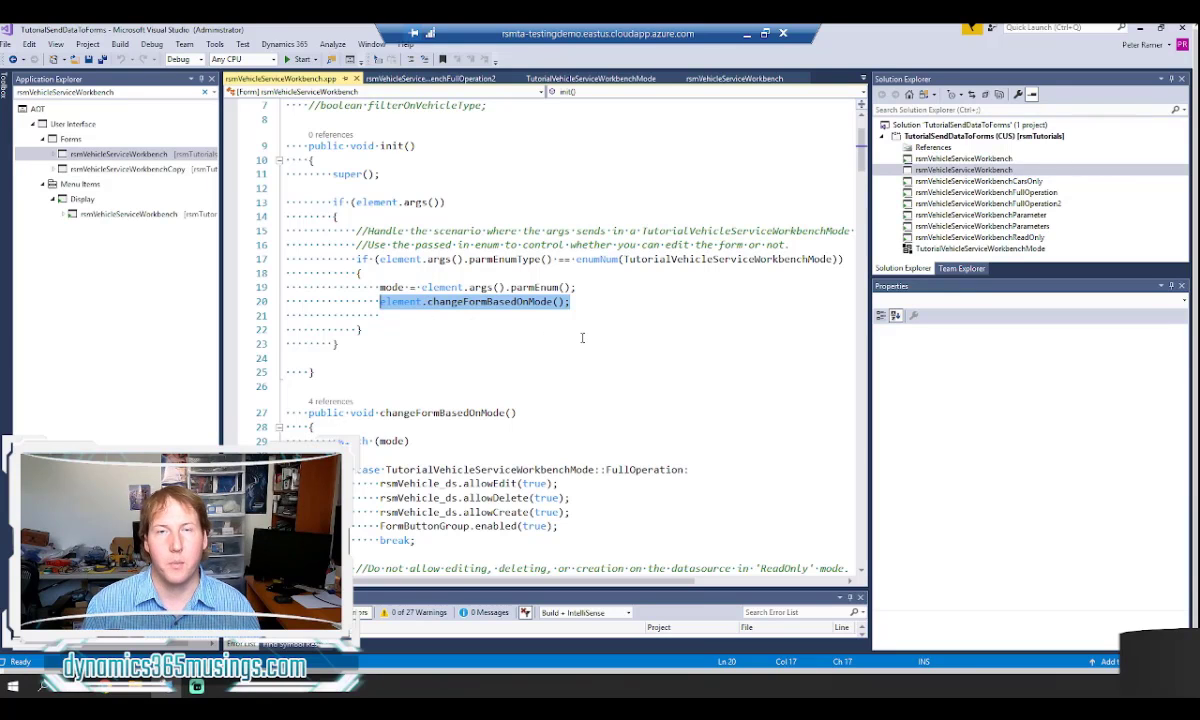
{"action": "scroll", "scroll_direction": "down", "scroll_amount": 3}
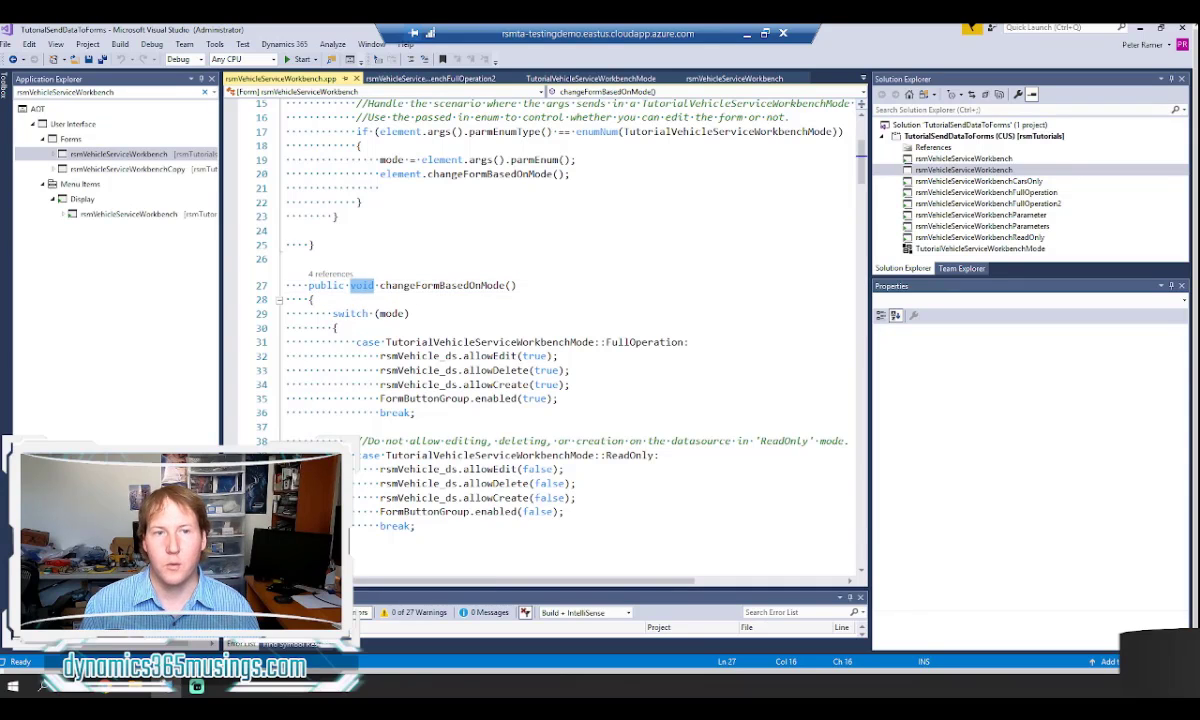
Step: Highlight the switch on mode inside changeFormBasedOnMode
{"action": "left_click", "coordinate": [310, 300]}
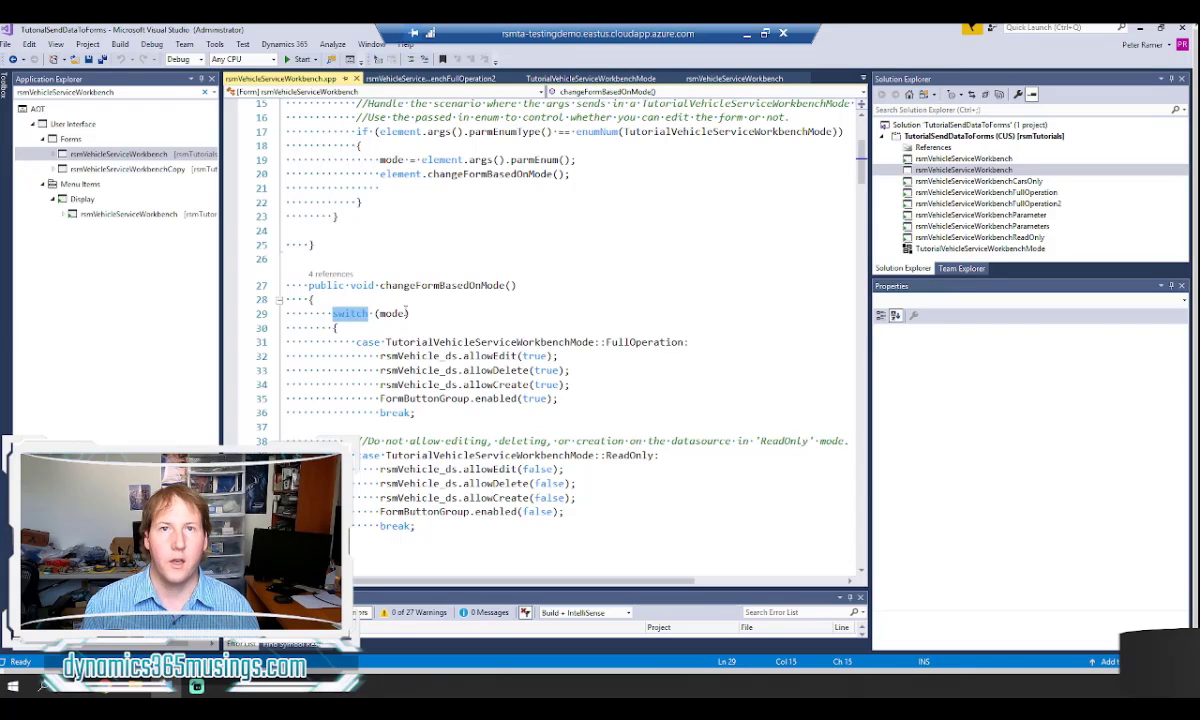
{"action": "mouse_move", "coordinate": [390, 312]}
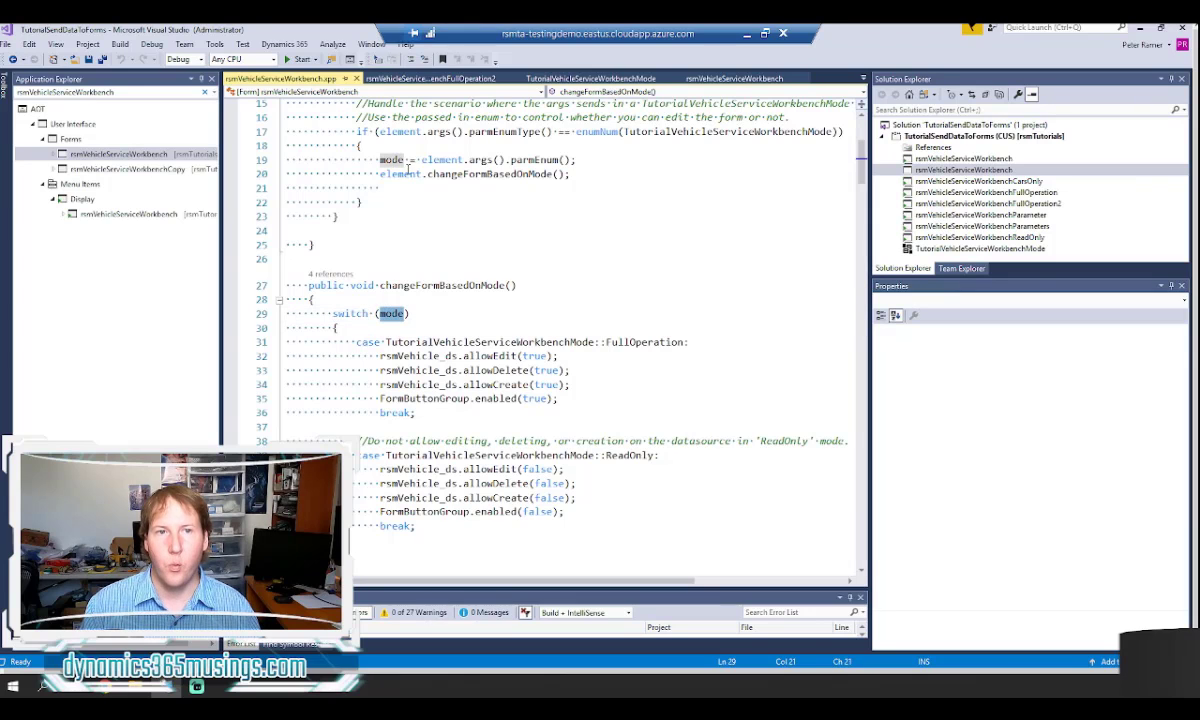
{"action": "mouse_move", "coordinate": [410, 172]}
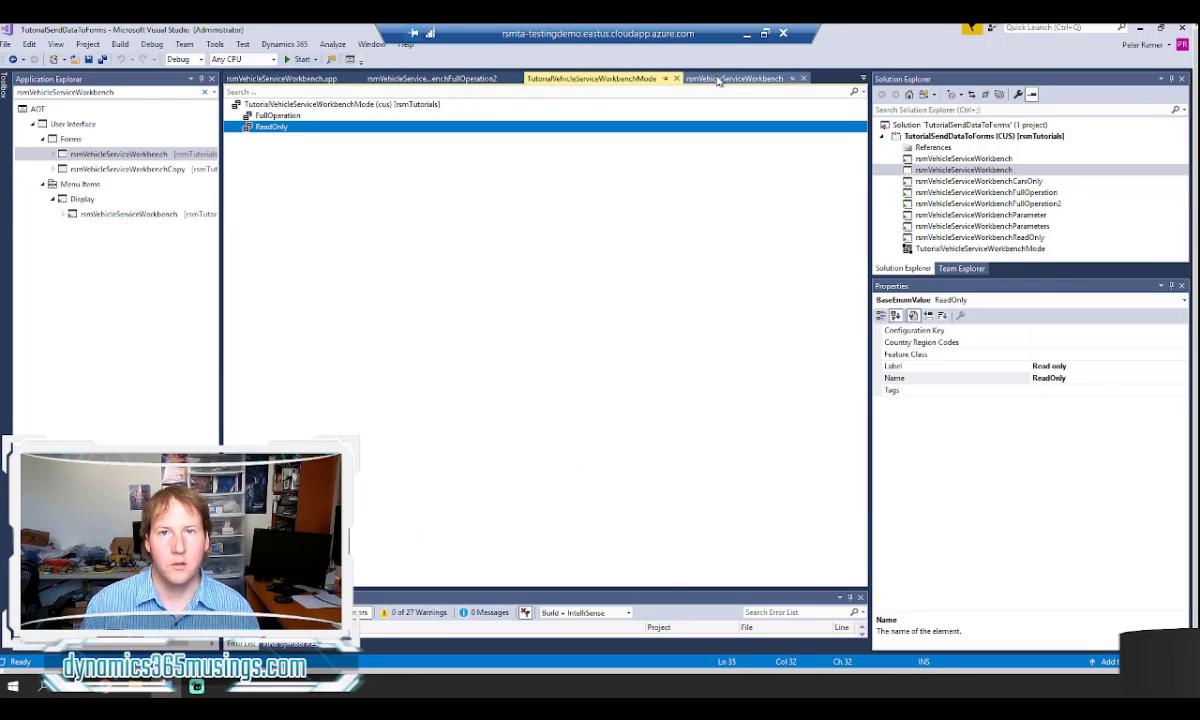
Step: Check the FormButtonGroup control's properties in the workbench form designer
{"action": "left_click", "coordinate": [736, 78]}
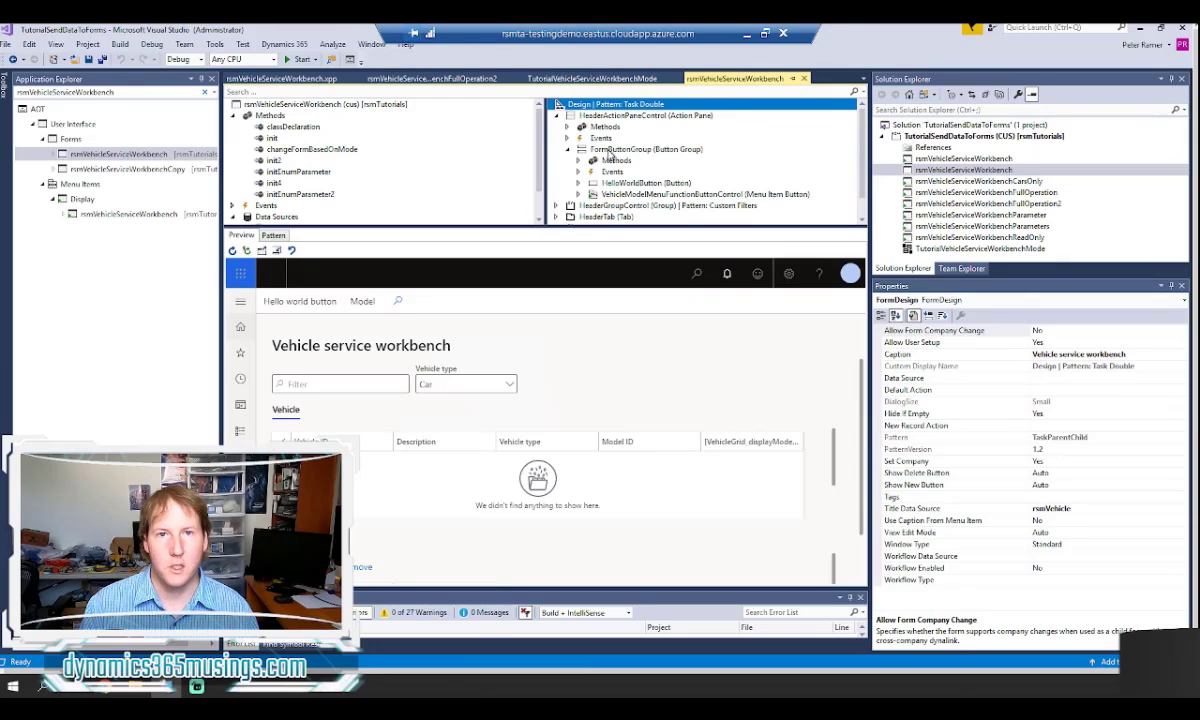
{"action": "left_click", "coordinate": [648, 148]}
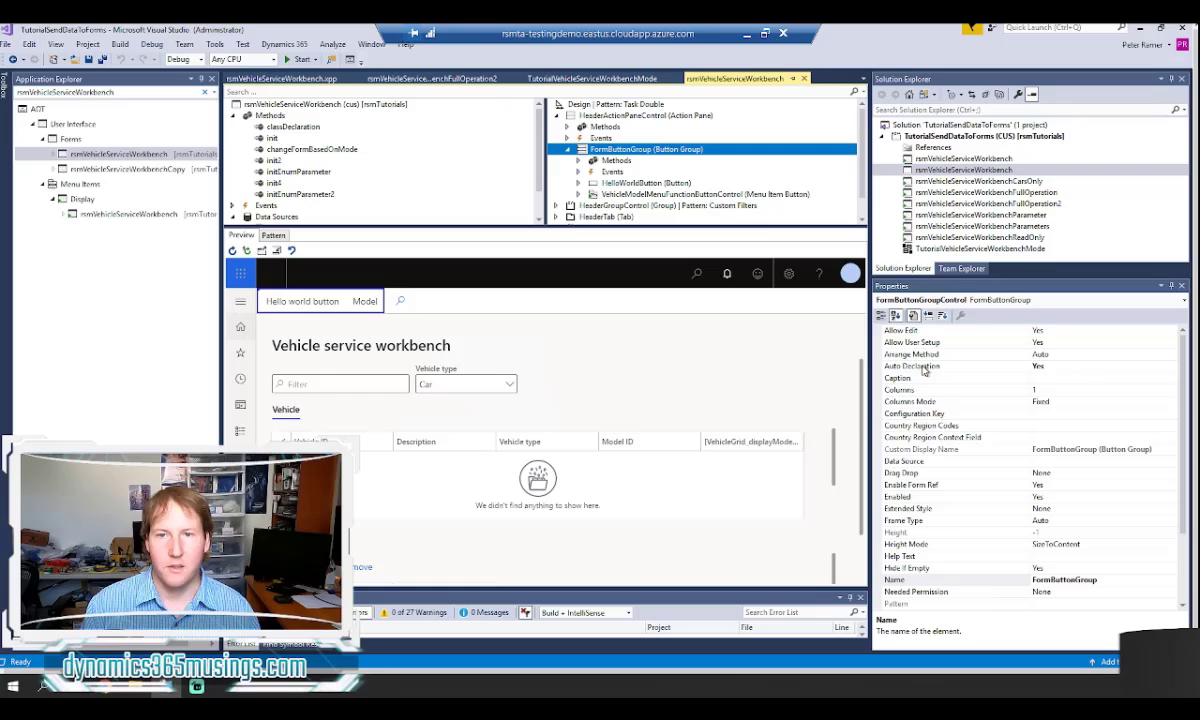
{"action": "mouse_move", "coordinate": [1048, 374]}
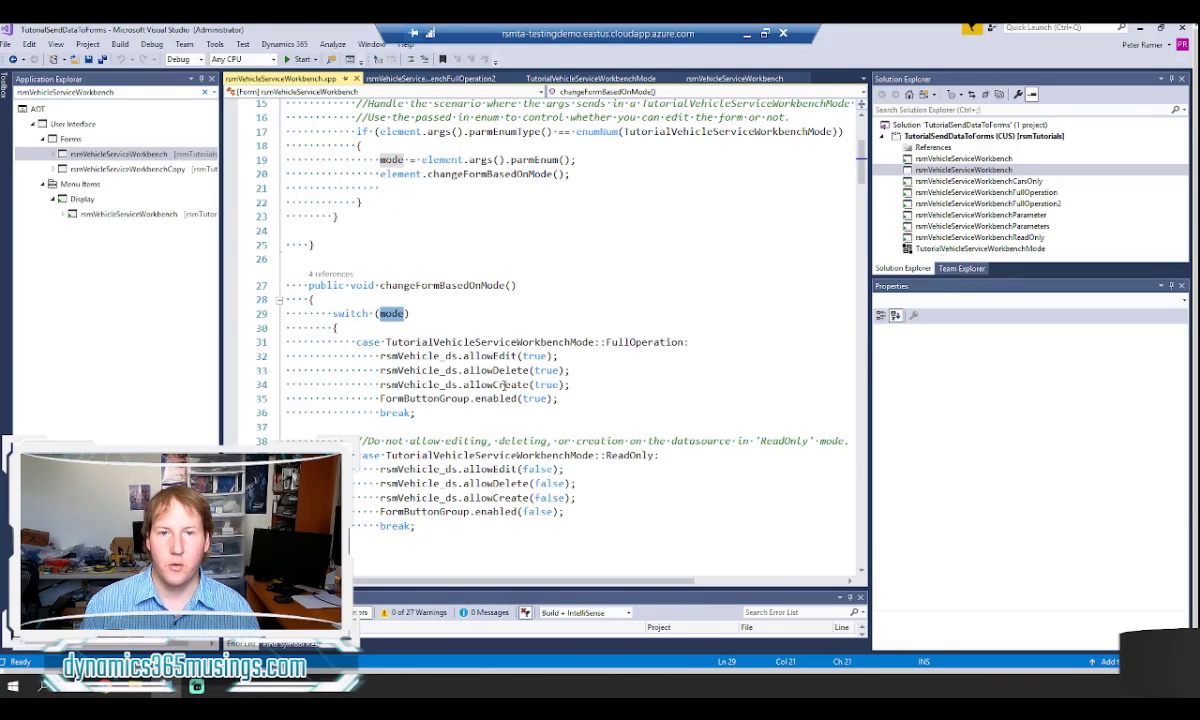
Step: Mark the false value disabling edits in the ReadOnly case before moving to the FullOperation2 menu item
{"action": "double_click", "coordinate": [628, 456]}
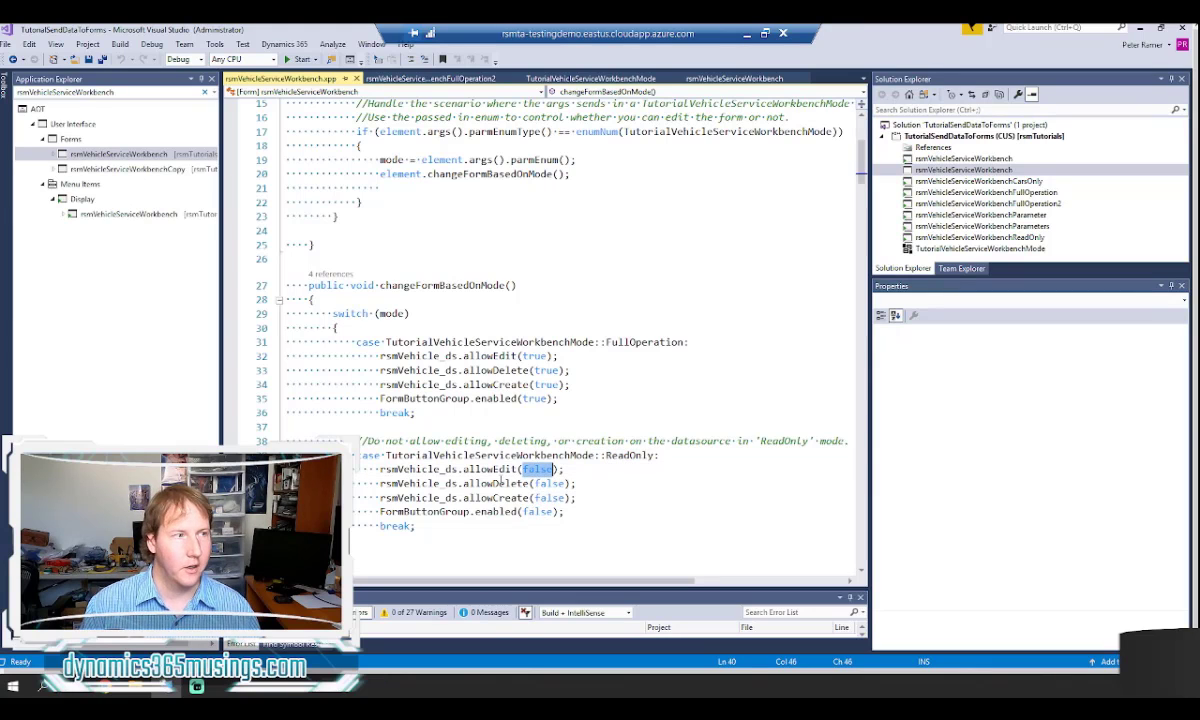
{"action": "scroll", "scroll_direction": "down", "scroll_amount": 3}
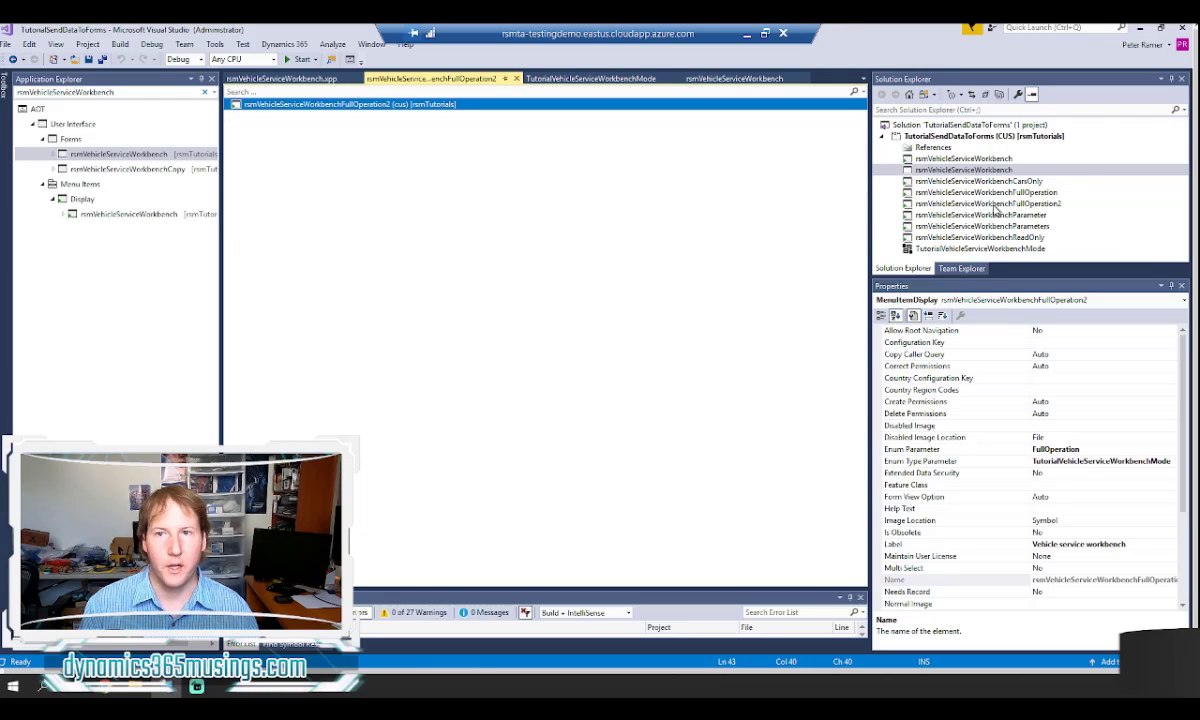
{"action": "left_click", "coordinate": [978, 236]}
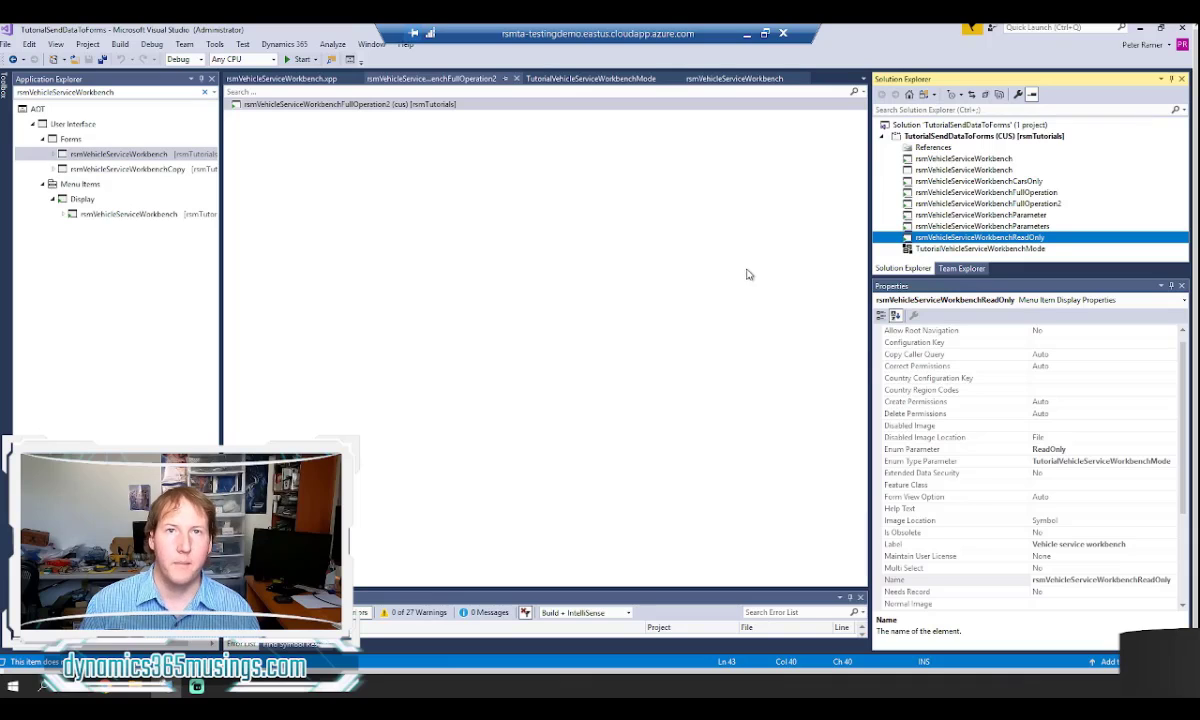
{"action": "mouse_move", "coordinate": [1068, 446]}
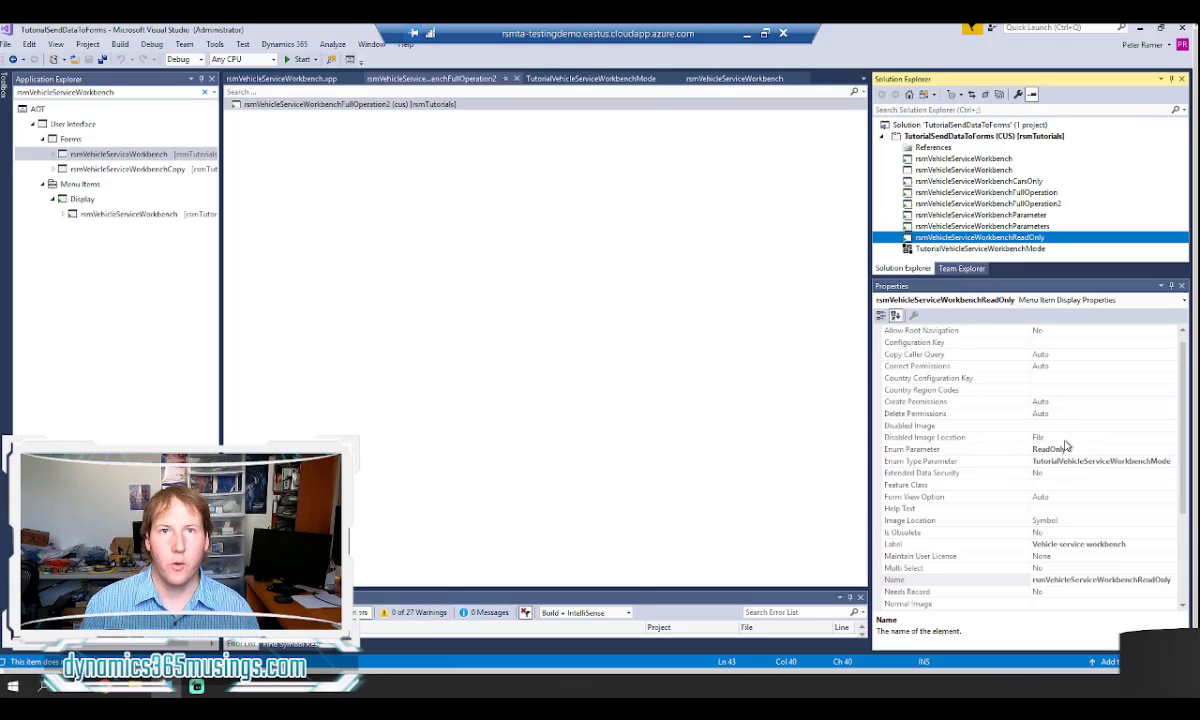
{"action": "mouse_move", "coordinate": [976, 216]}
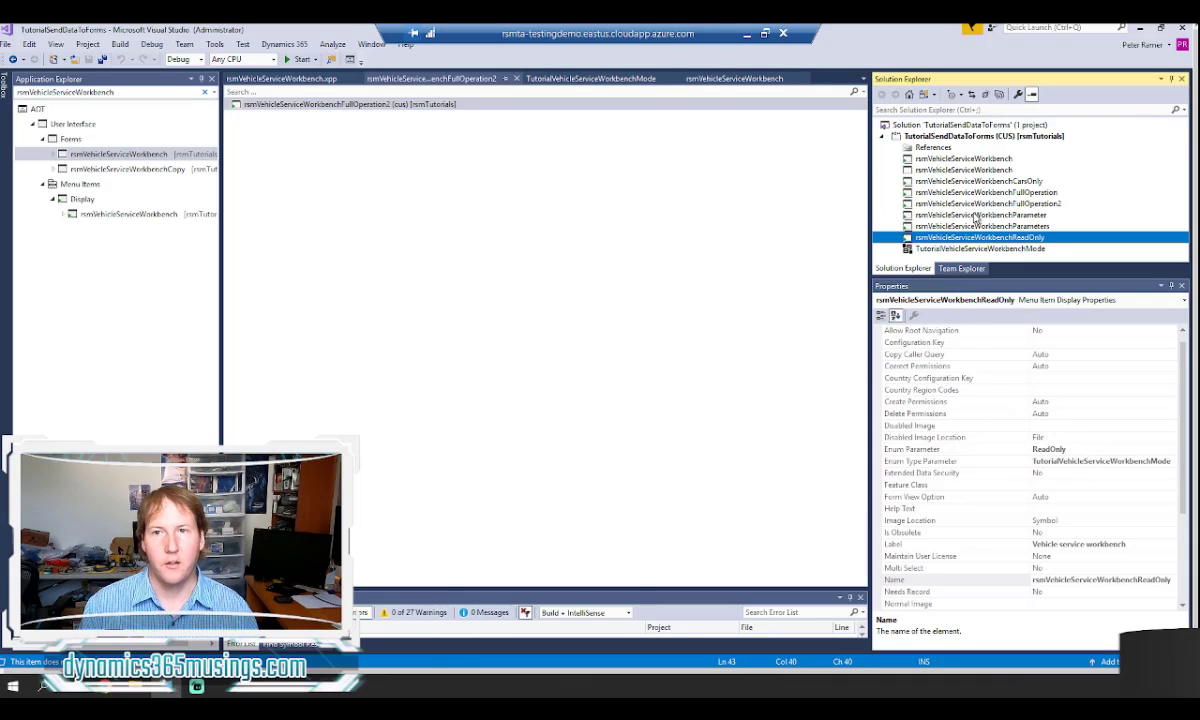
{"action": "left_click", "coordinate": [988, 204]}
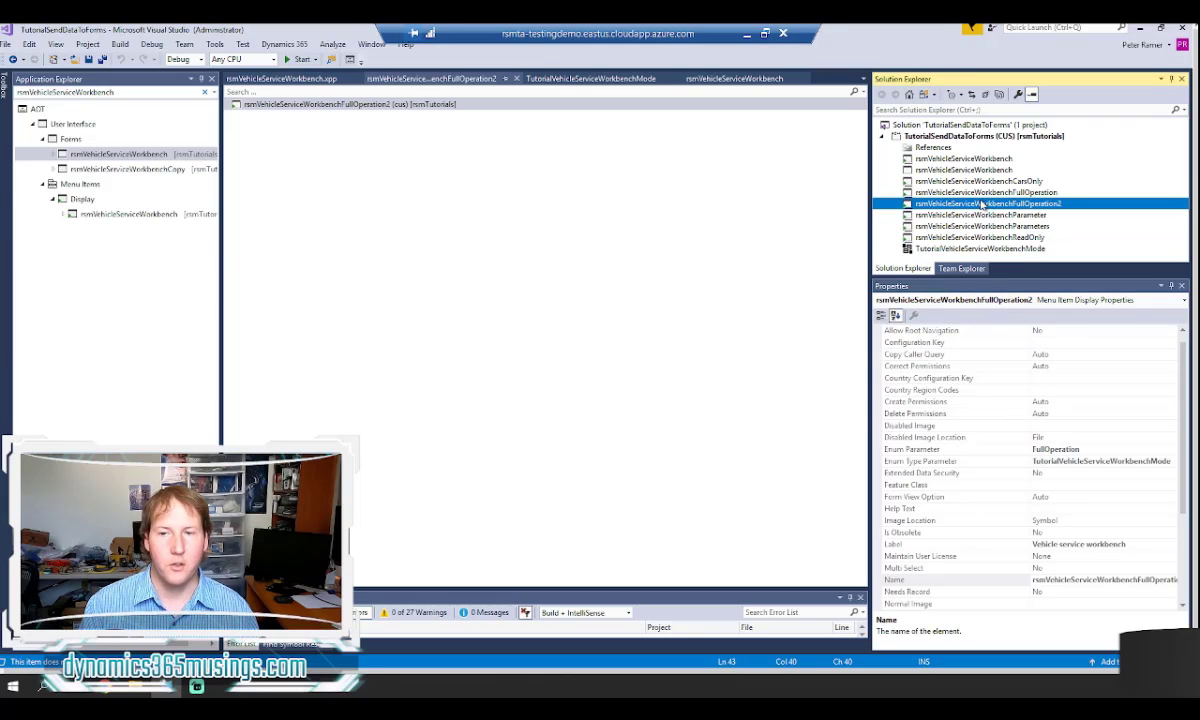
{"action": "mouse_move", "coordinate": [762, 308]}
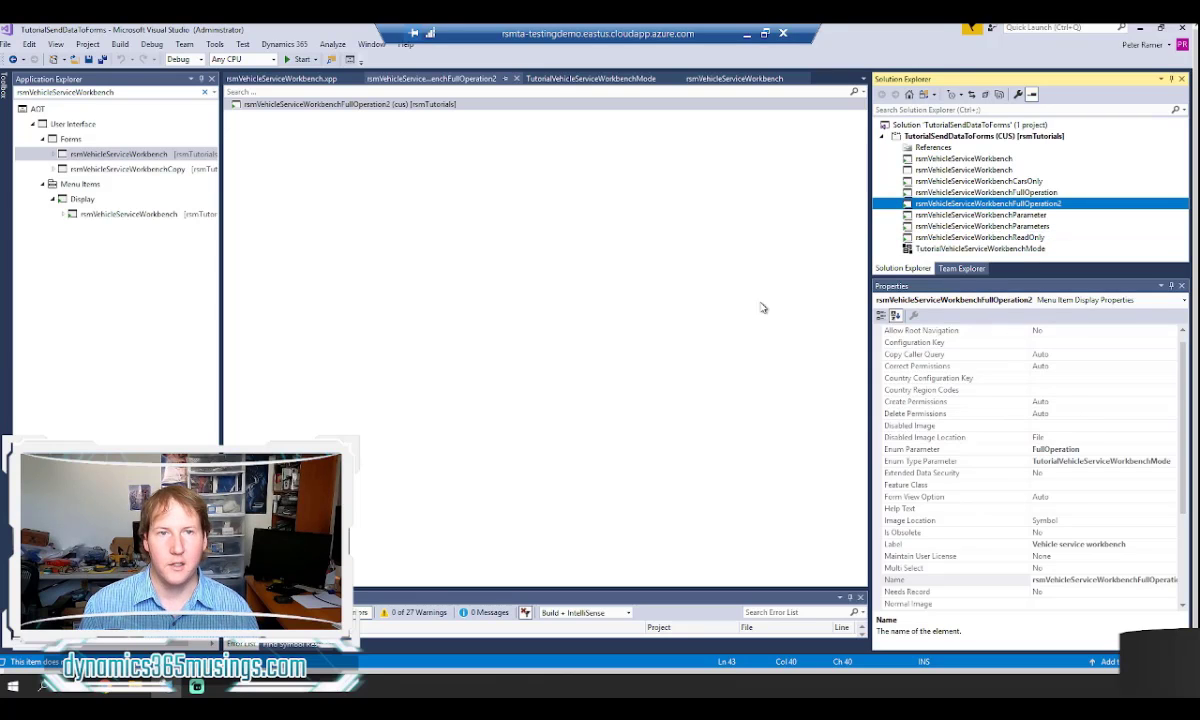
{"action": "mouse_move", "coordinate": [756, 408]}
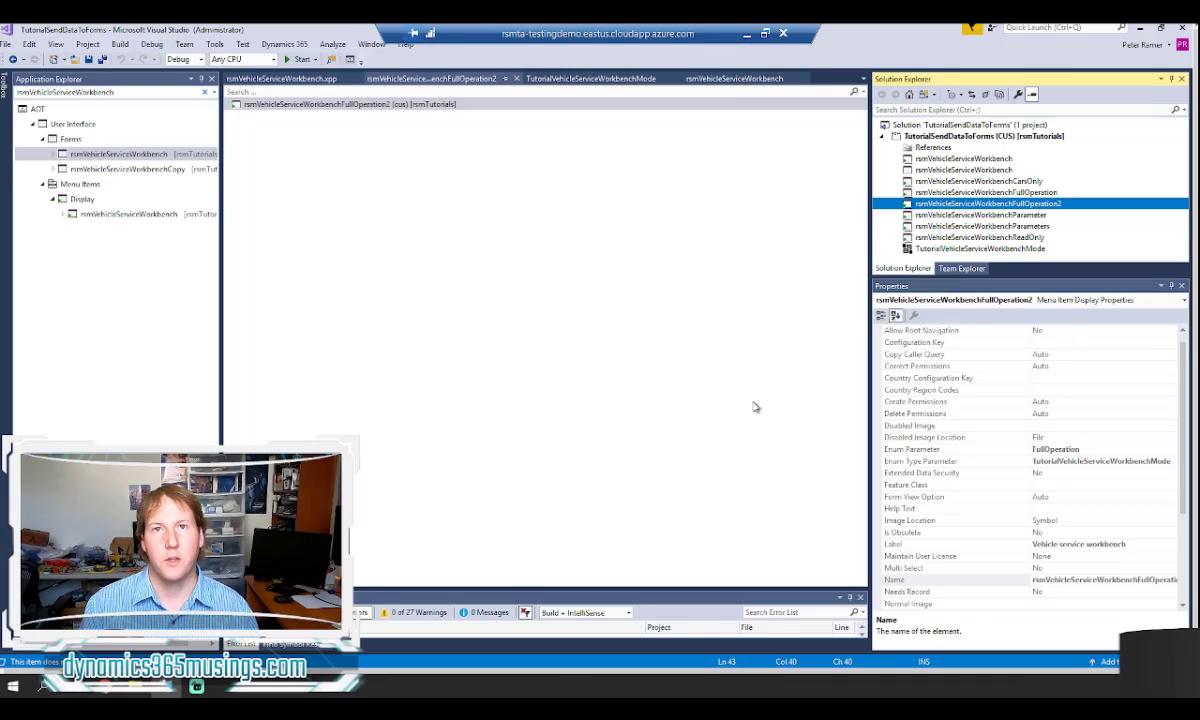
{"action": "left_click", "coordinate": [740, 78]}
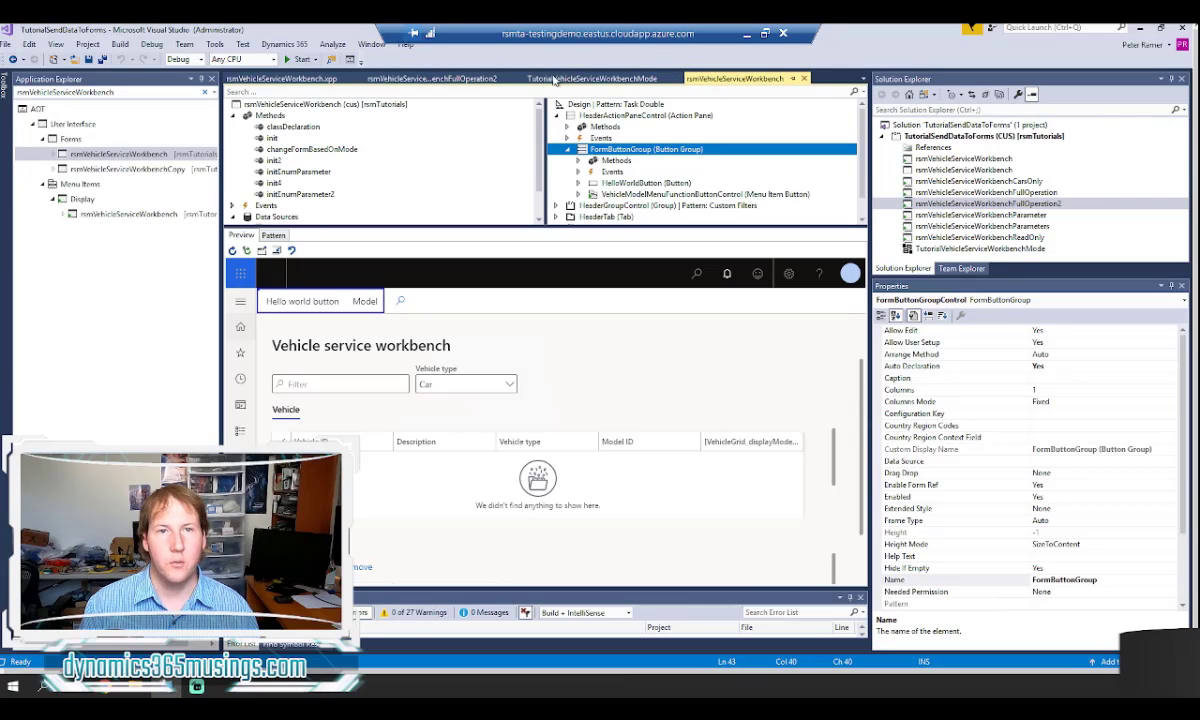
Step: Glance at the workbench mode enum, then return to the form's changeFormBasedOnMode code with its FullOperation and ReadOnly cases
{"action": "left_click", "coordinate": [596, 78]}
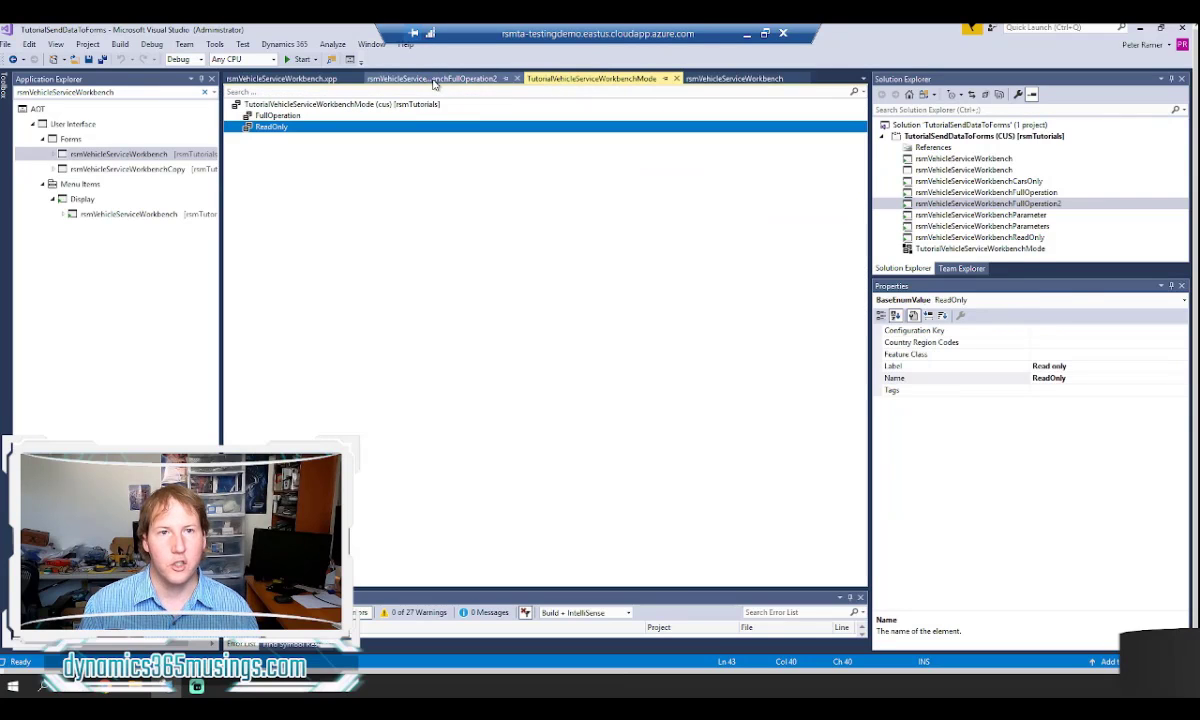
{"action": "left_click", "coordinate": [284, 78]}
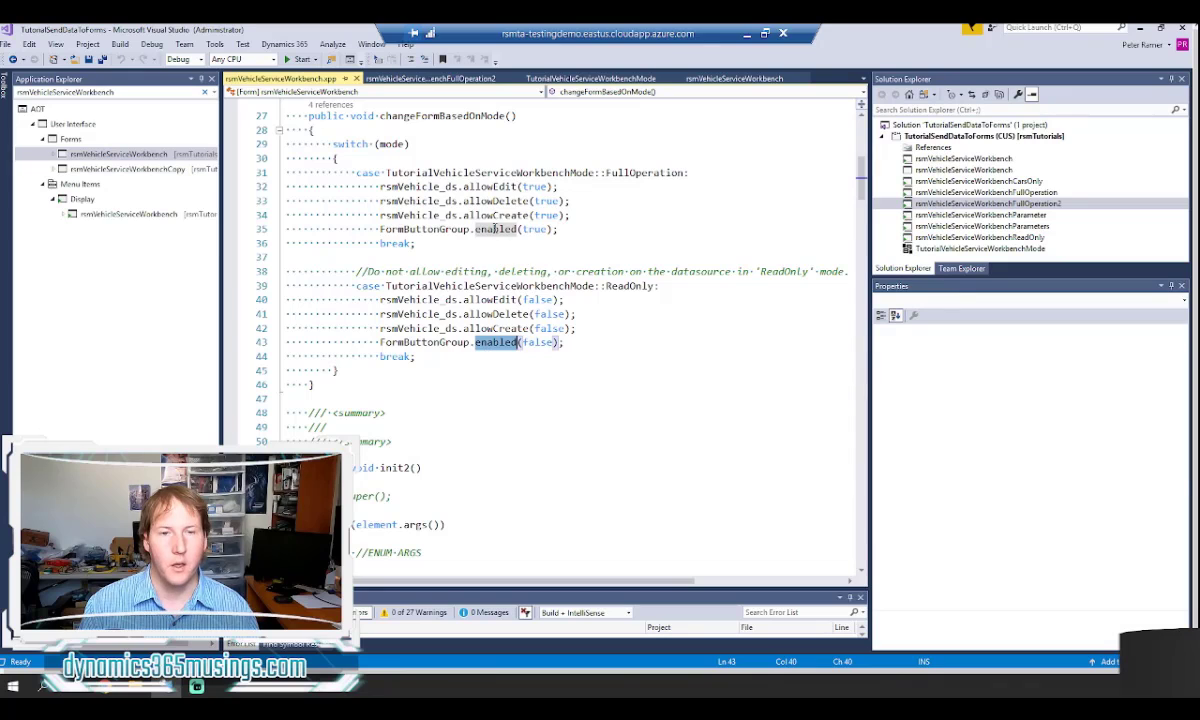